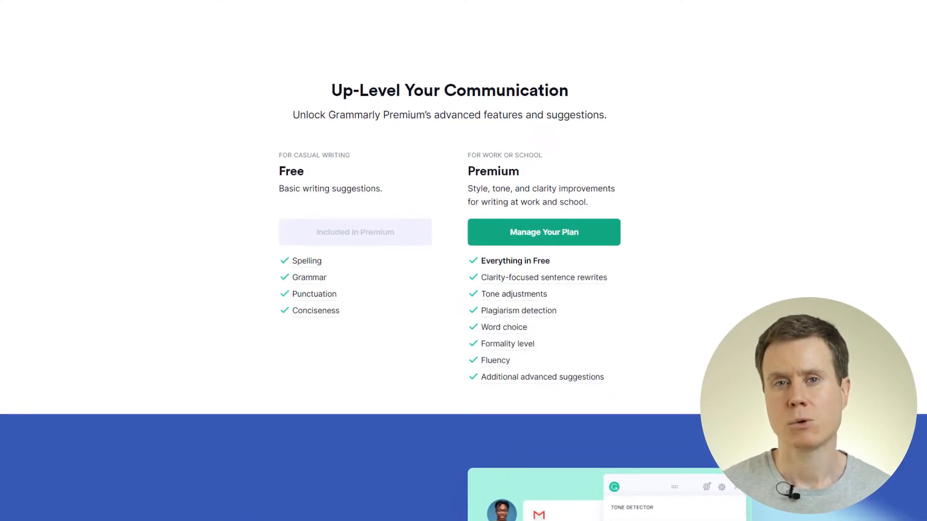
# Accept Grammarly's capitalization fix so the message reads 'hey, Wilson'.
pyautogui.scroll(3)
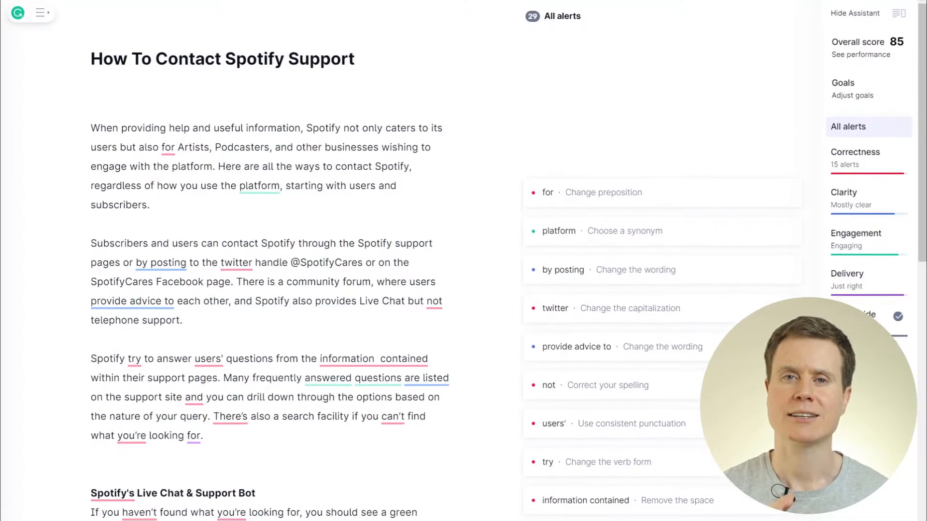
pyautogui.scroll(-3)
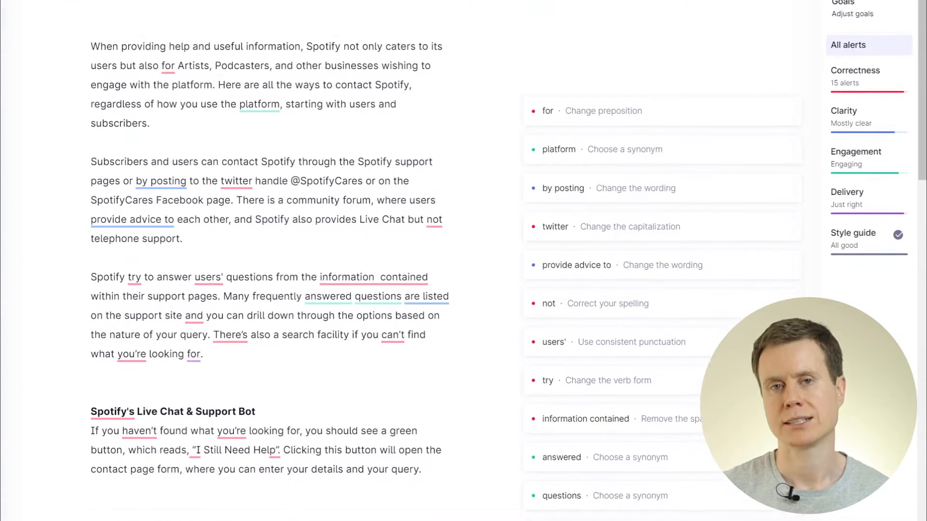
pyautogui.scroll(-3)
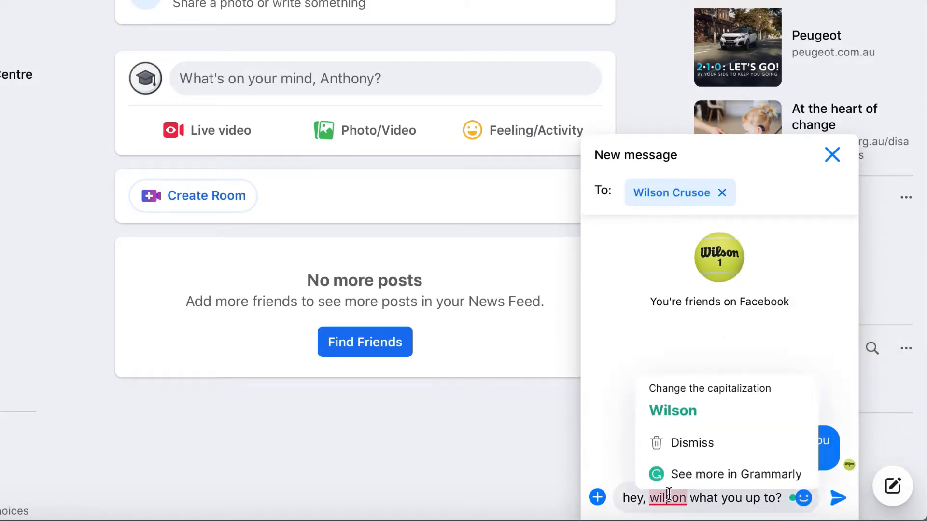
pyautogui.click(672, 411)
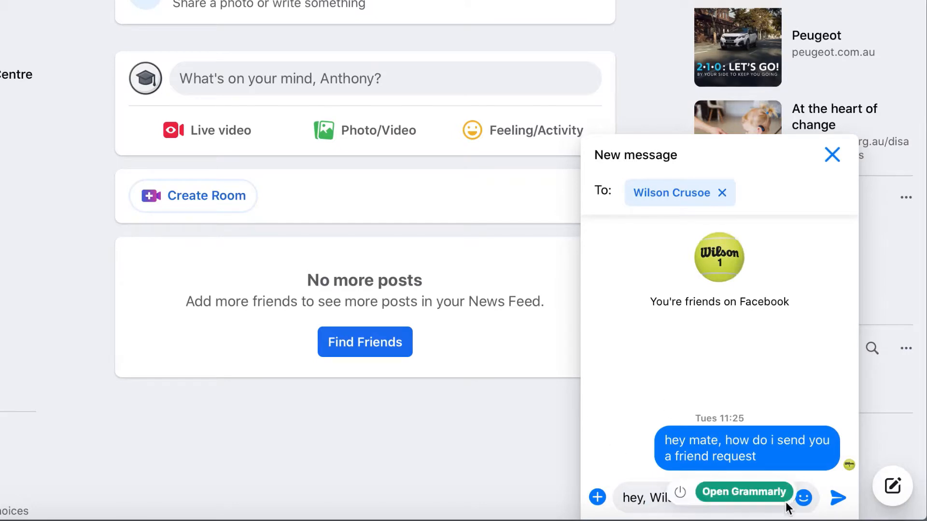
pyautogui.click(743, 491)
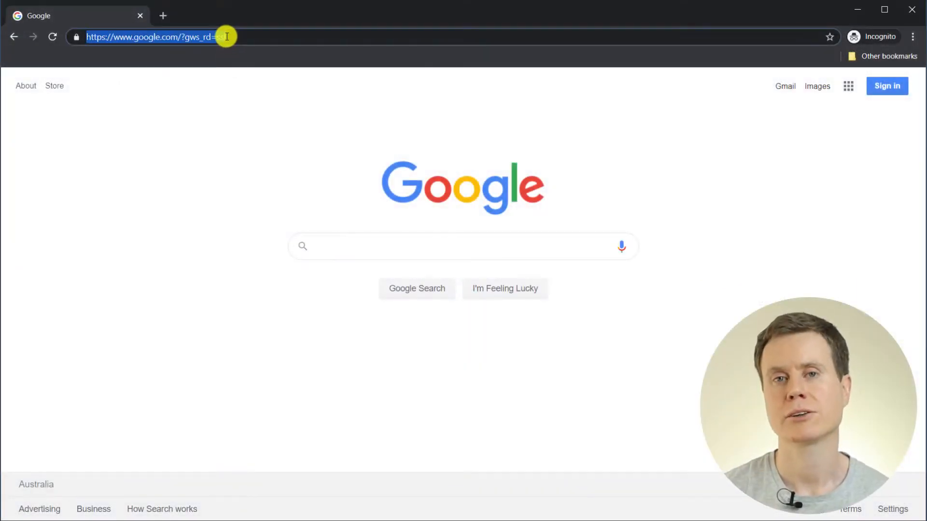
# Reach the Extensions page via More tools and add Grammarly for Chrome from the store.
pyautogui.write('www')
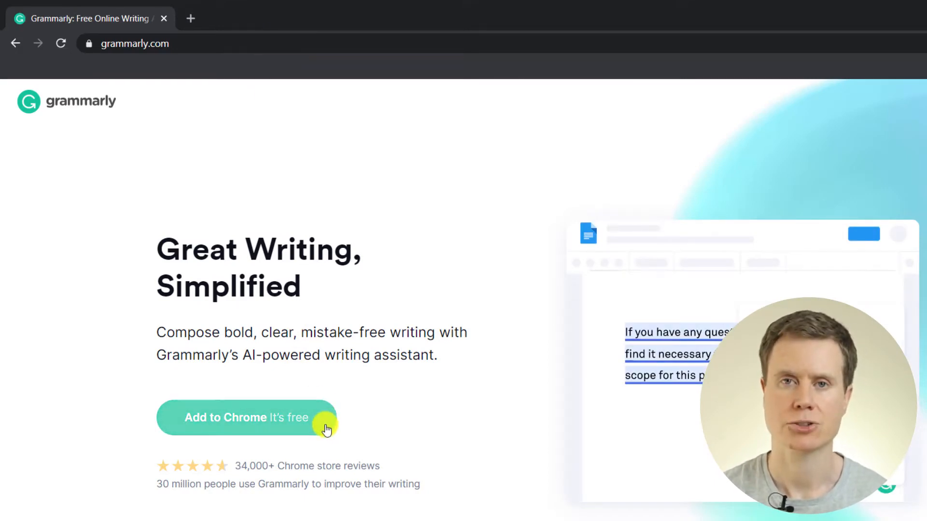
pyautogui.moveTo(442, 475)
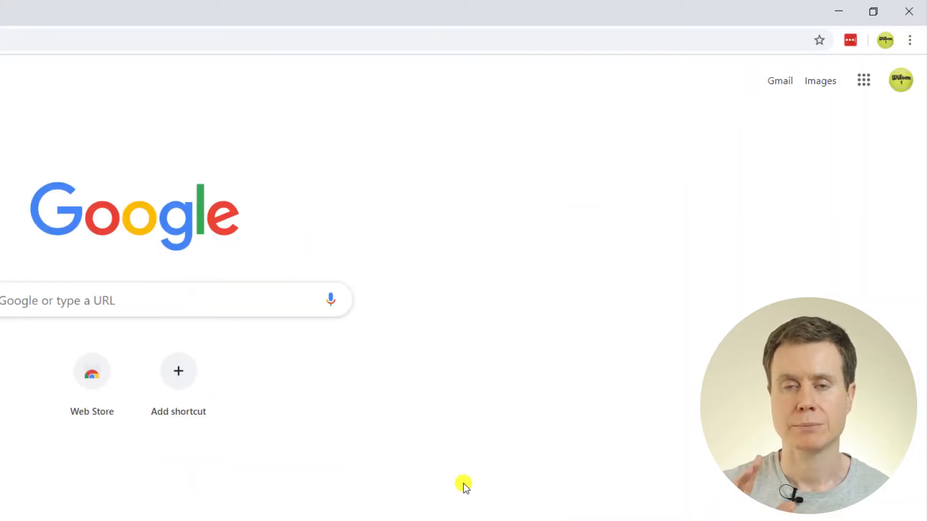
pyautogui.click(909, 40)
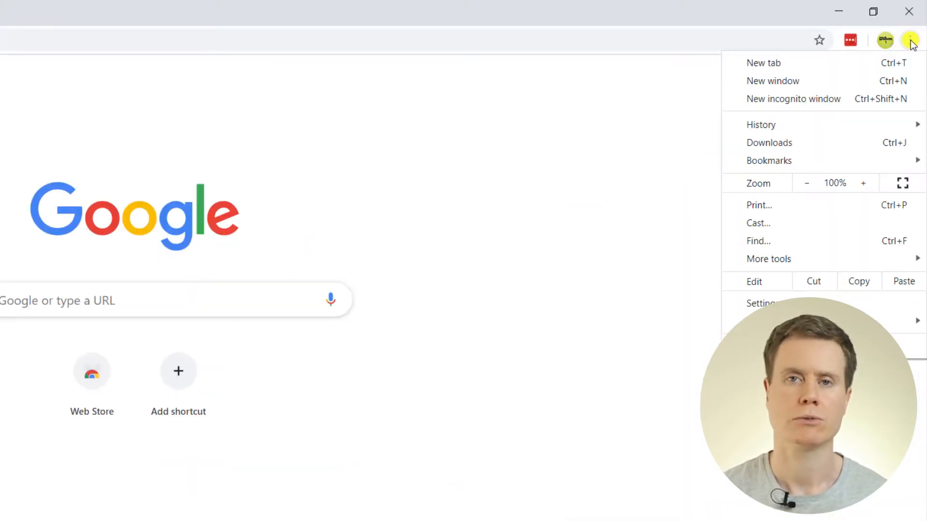
pyautogui.moveTo(809, 259)
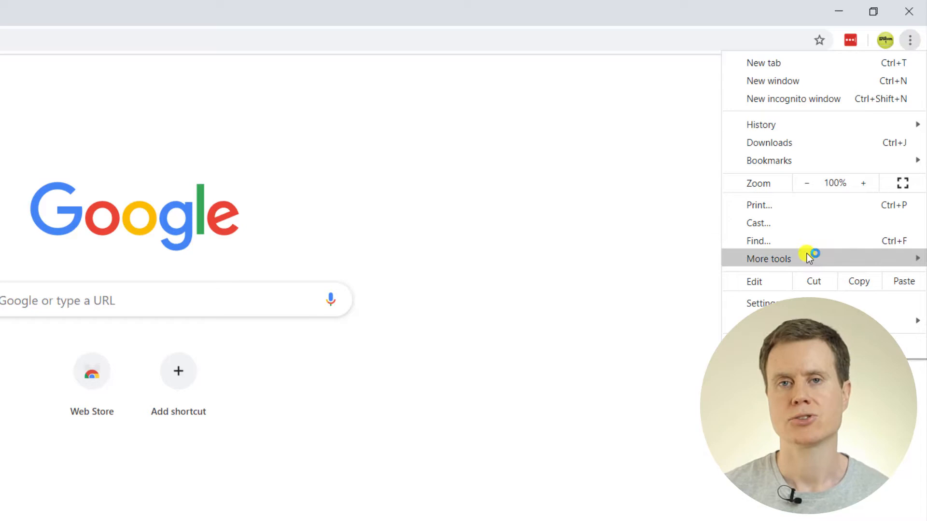
pyautogui.click(768, 259)
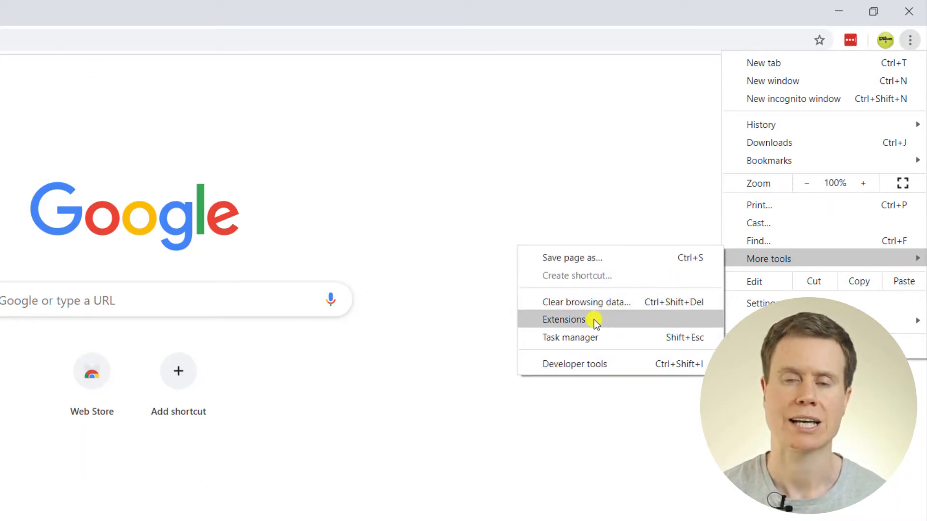
pyautogui.click(563, 319)
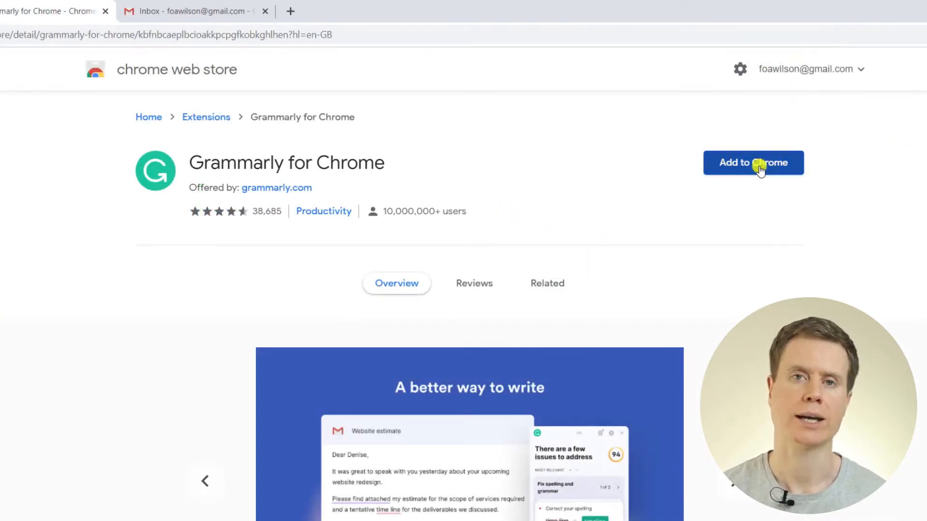
pyautogui.click(753, 162)
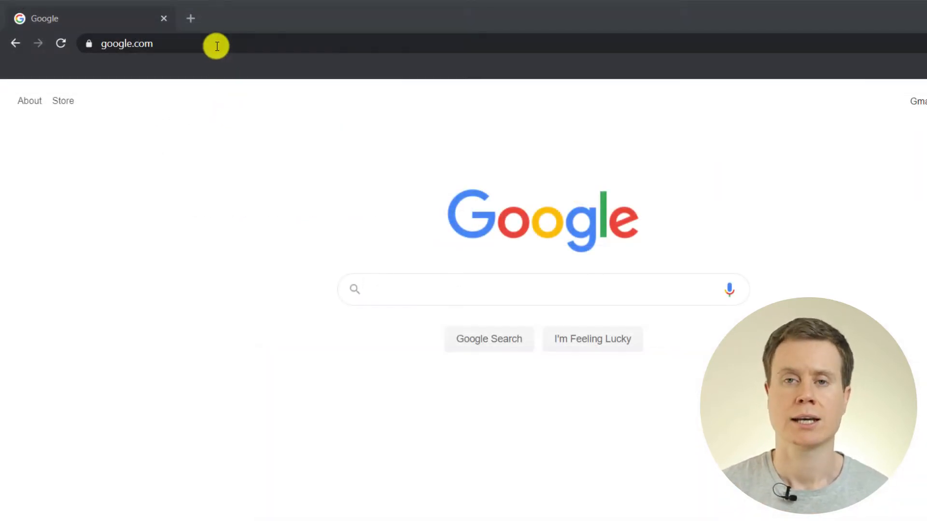
# Go to grammarly.com/native and download Grammarly for Windows.
pyautogui.write('grammarly')
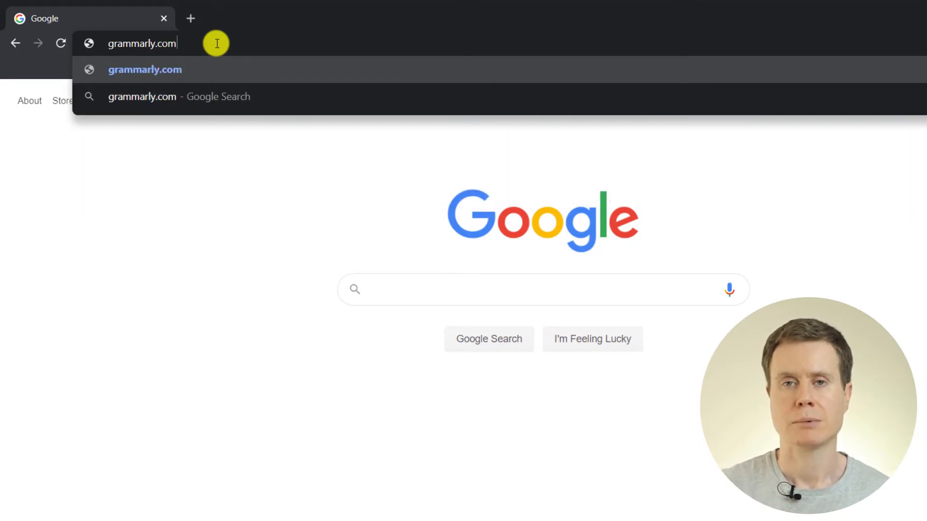
pyautogui.write('/native/windows')
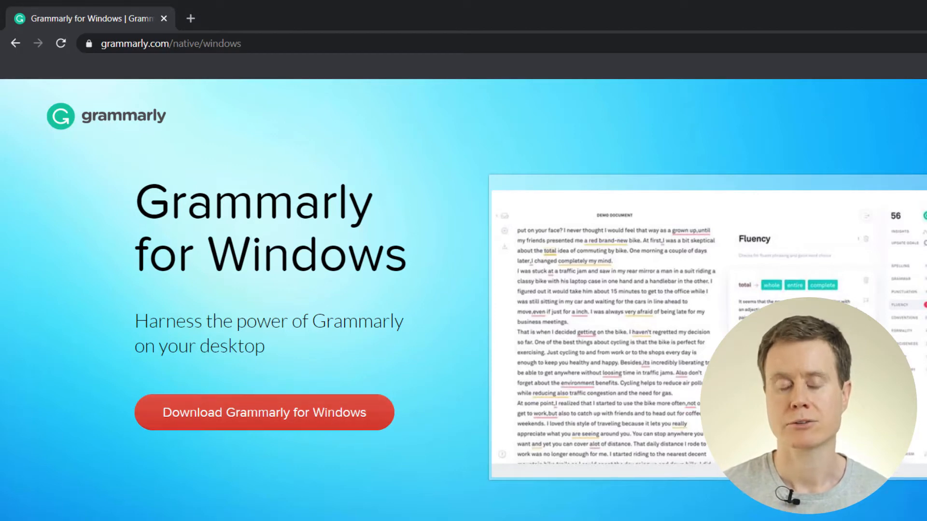
pyautogui.click(263, 412)
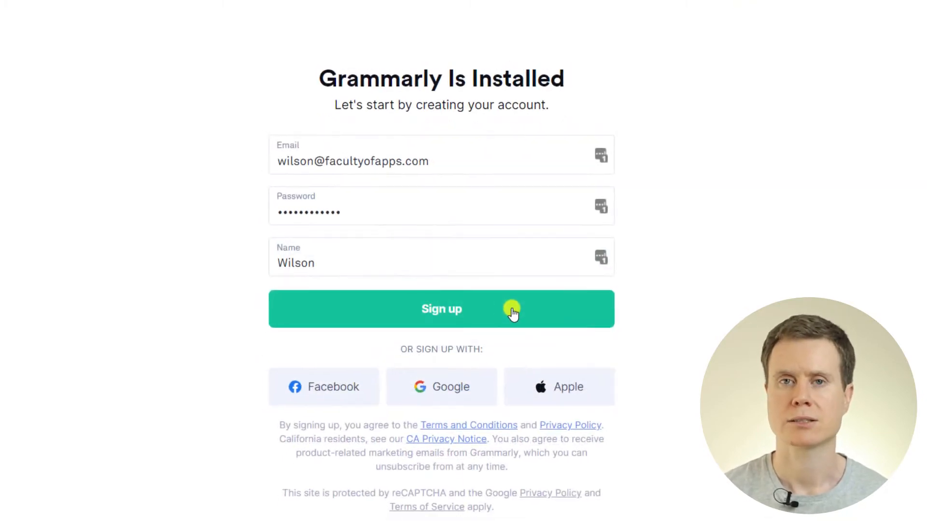
# Choose an area of writing help wanted in the onboarding questions.
pyautogui.scroll(3)
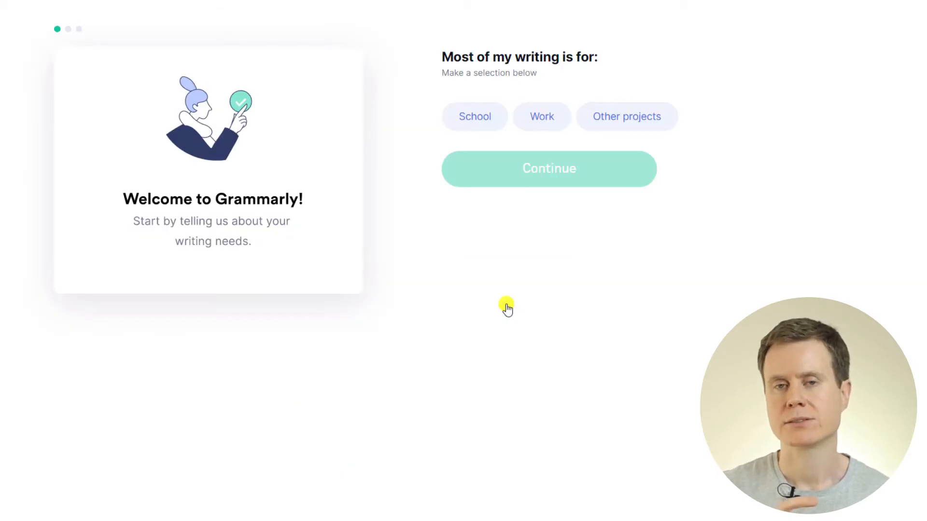
pyautogui.moveTo(541, 117)
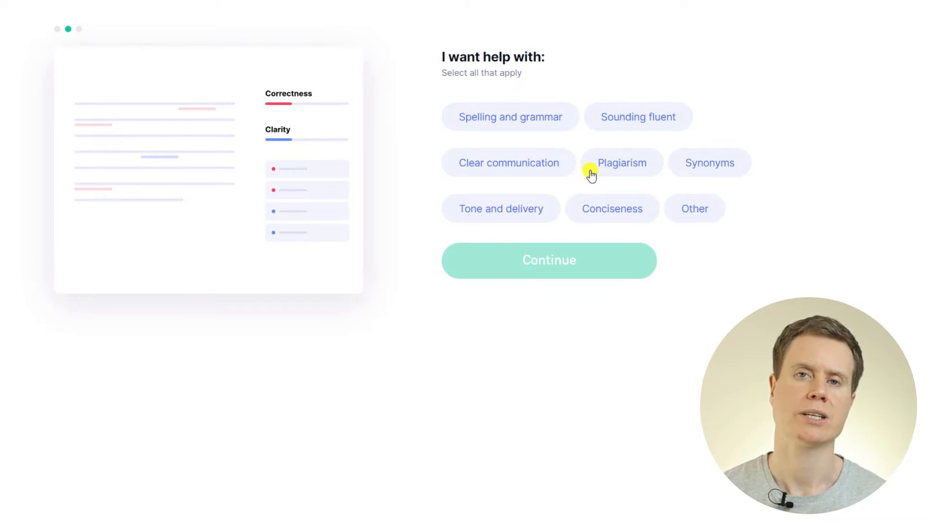
pyautogui.click(510, 117)
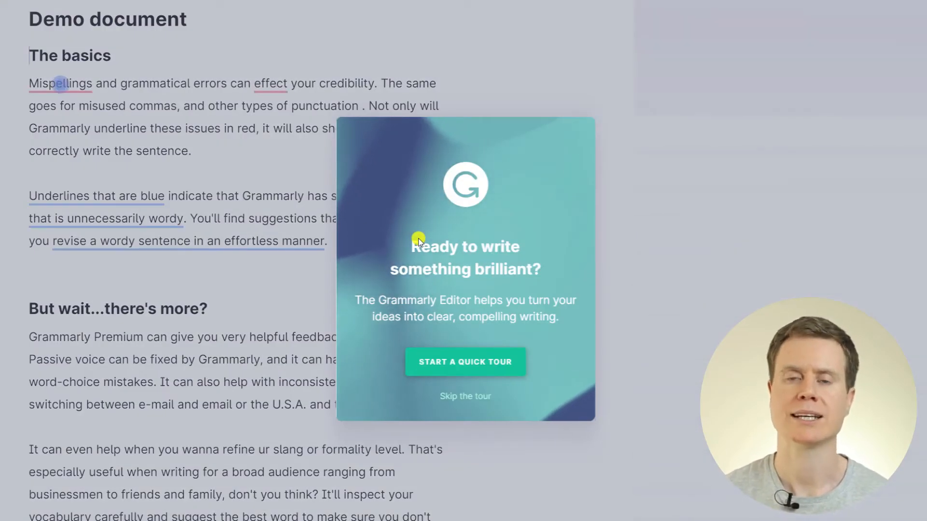
# View the Mispellings suggestion and skip the quick tour.
pyautogui.click(59, 83)
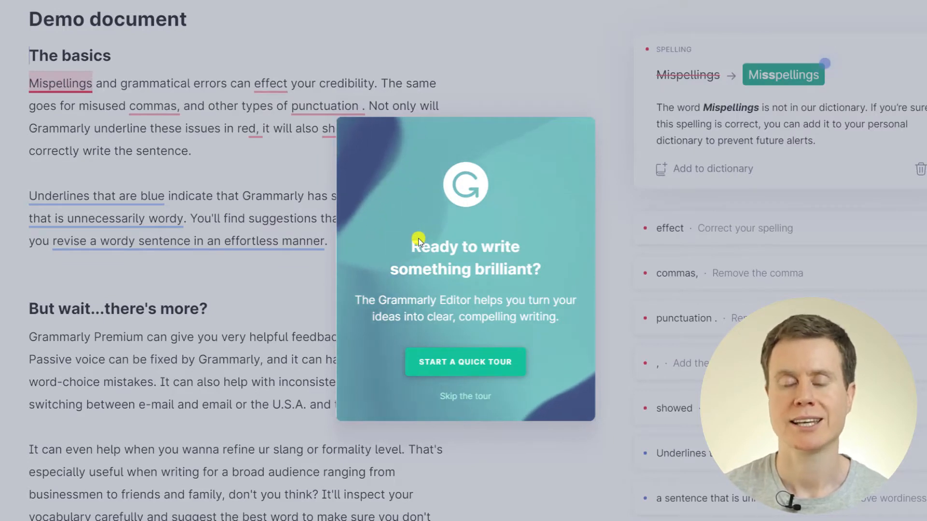
pyautogui.moveTo(484, 417)
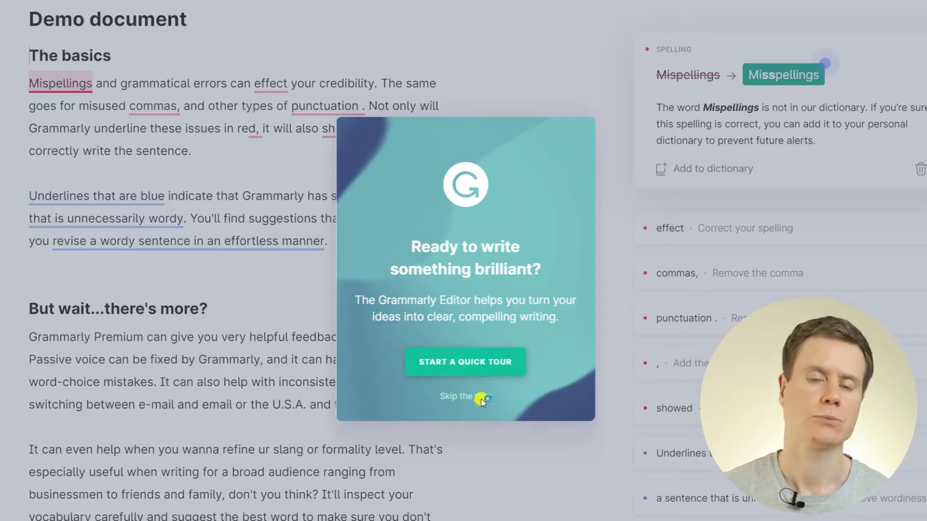
pyautogui.click(480, 396)
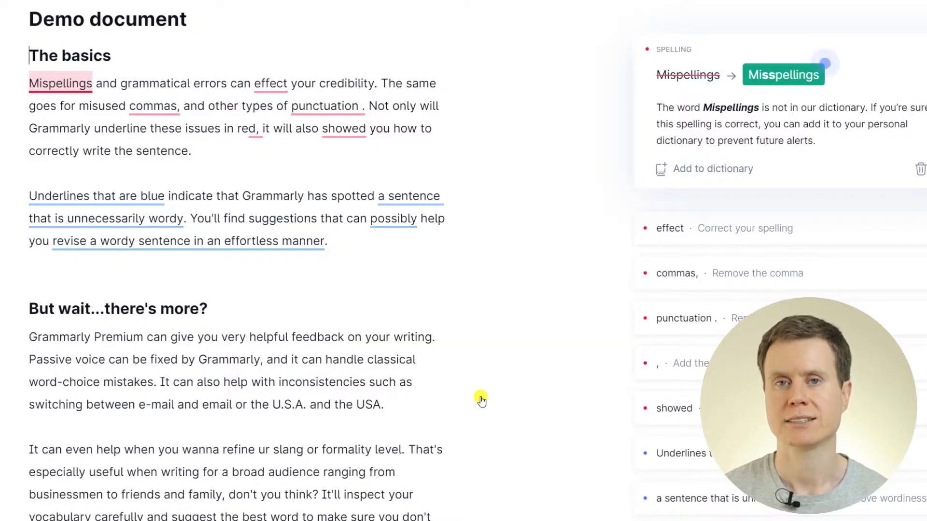
pyautogui.moveTo(492, 284)
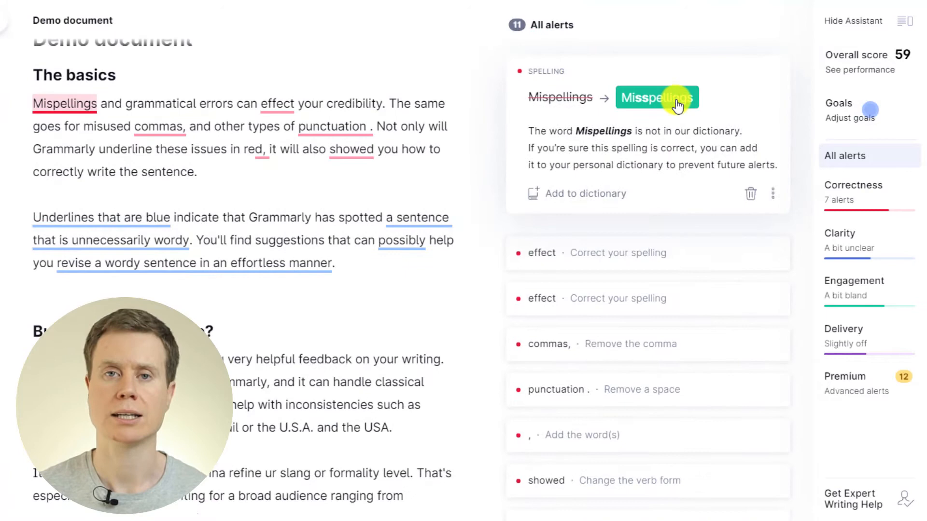
# Accept the Mispellings spelling fix, replace effect with affect, and apply further alert corrections.
pyautogui.click(657, 97)
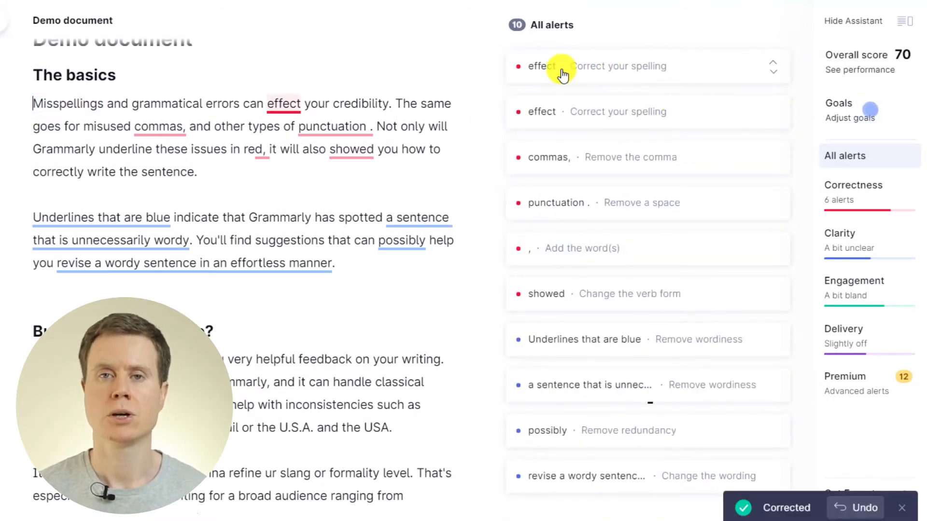
pyautogui.click(534, 65)
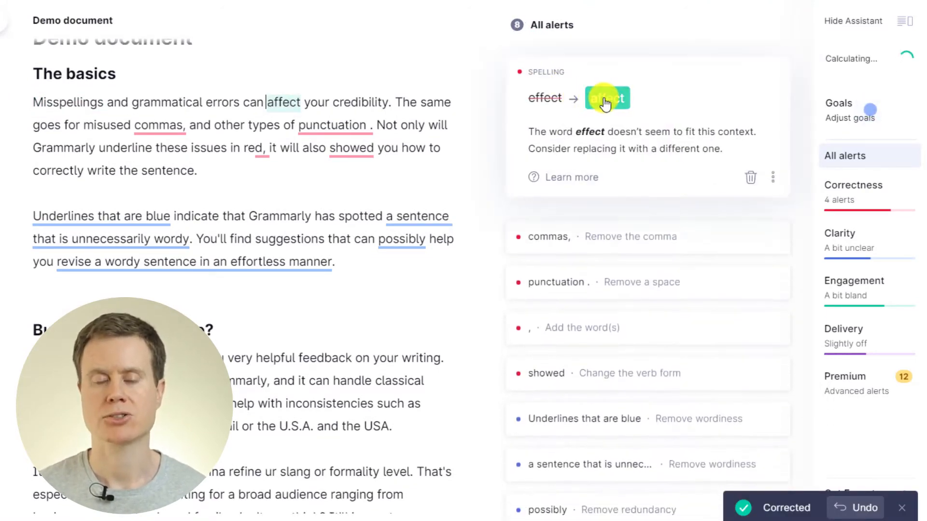
pyautogui.click(606, 97)
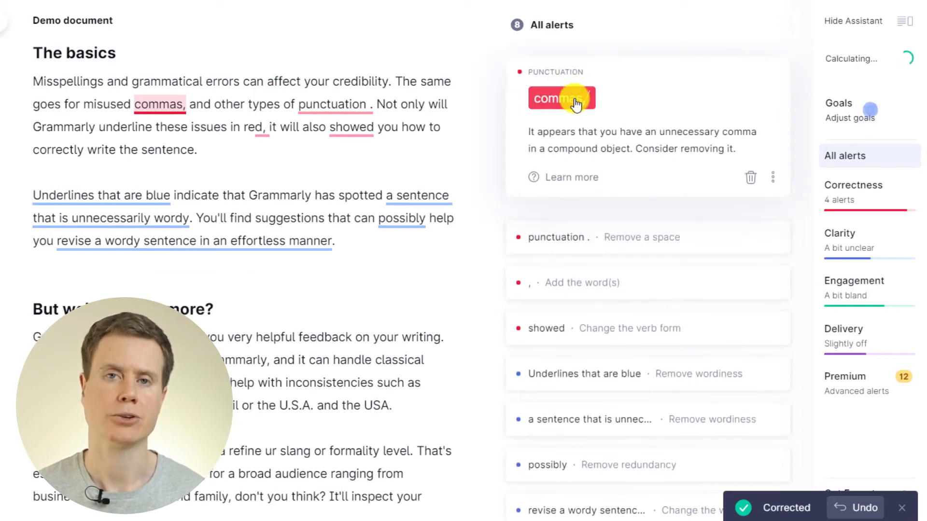
pyautogui.click(560, 98)
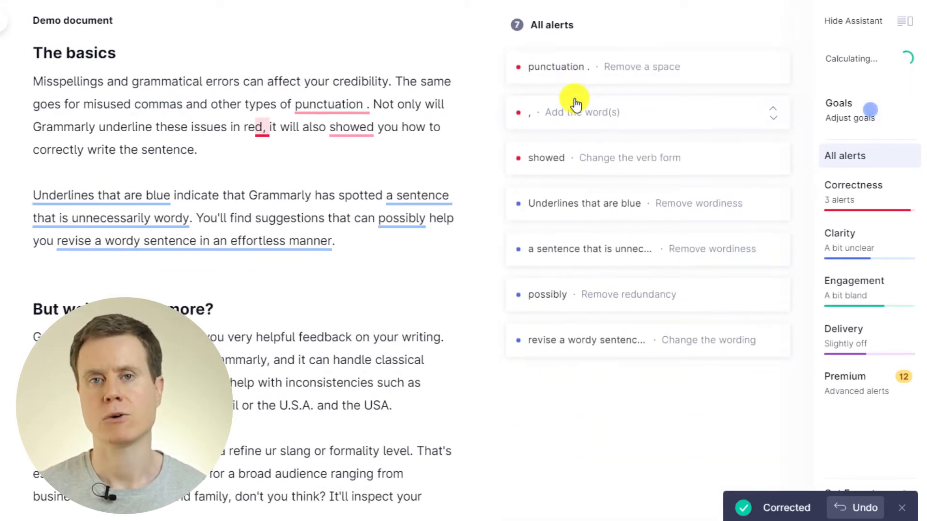
pyautogui.click(839, 233)
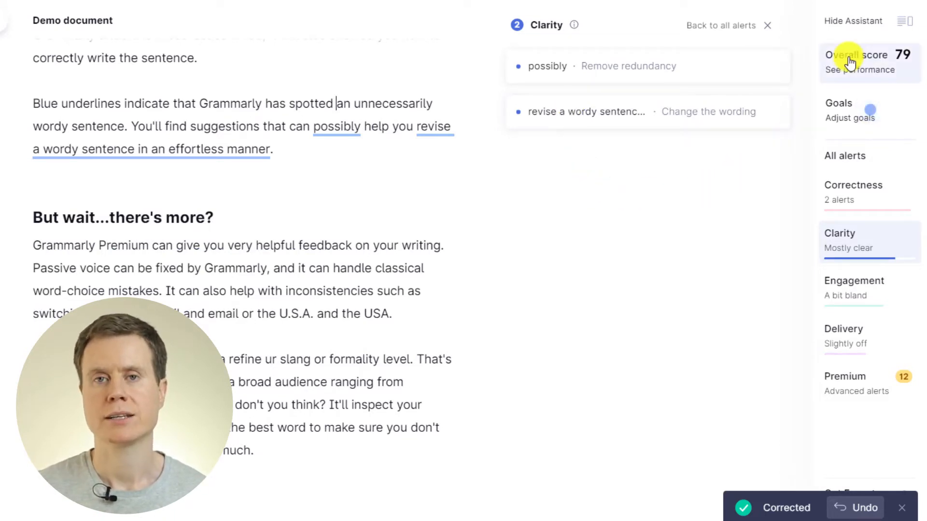
# Hide and restore the assistant, then review and close the performance report (score 79).
pyautogui.click(852, 20)
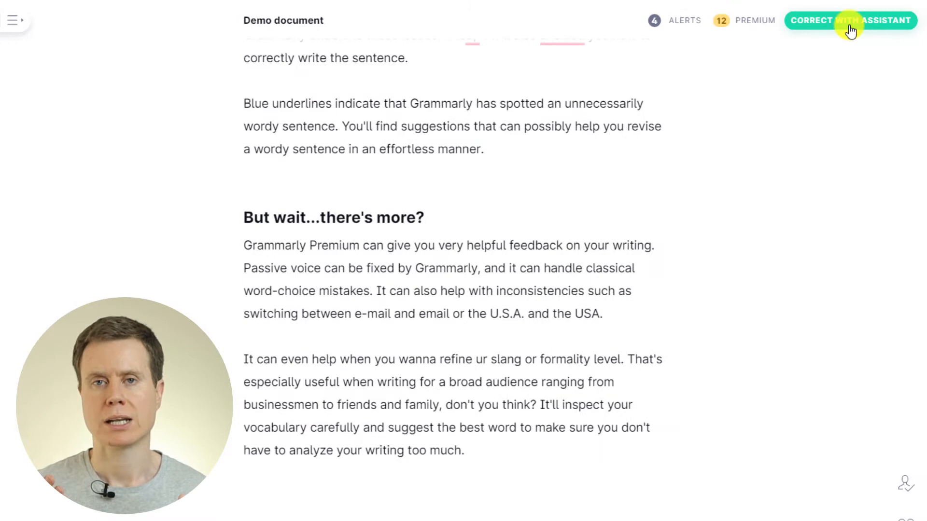
pyautogui.moveTo(848, 288)
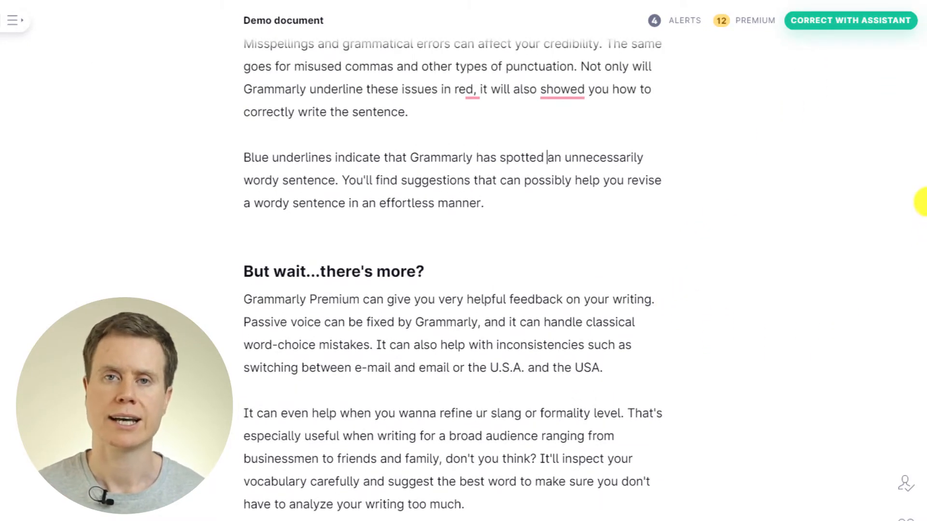
pyautogui.scroll(-3)
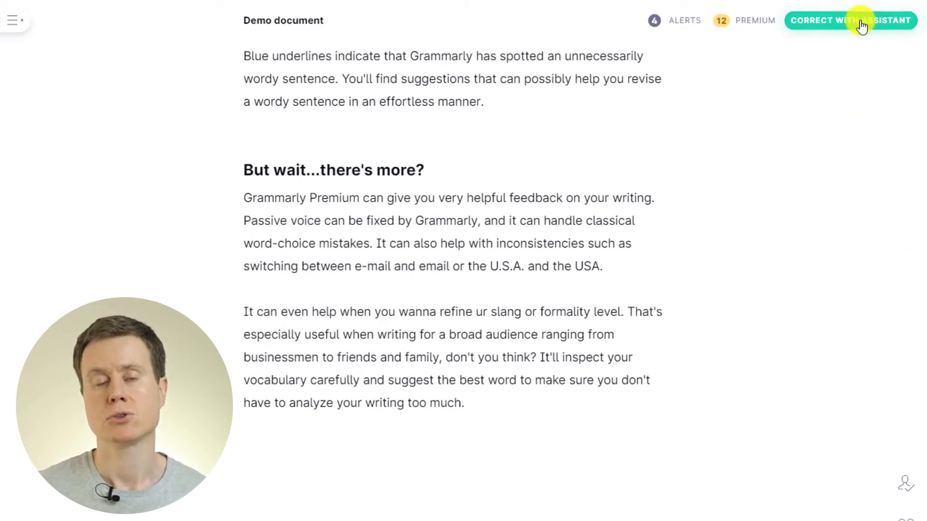
pyautogui.click(849, 20)
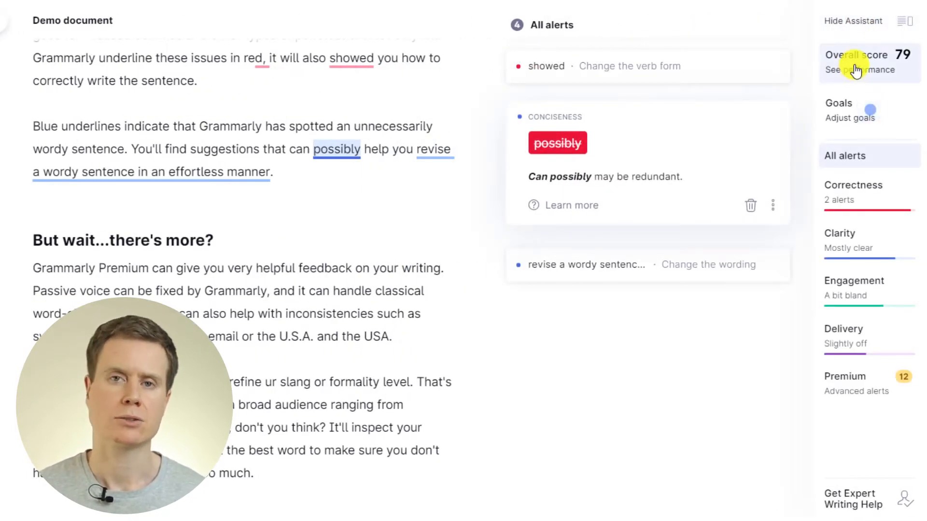
pyautogui.click(857, 61)
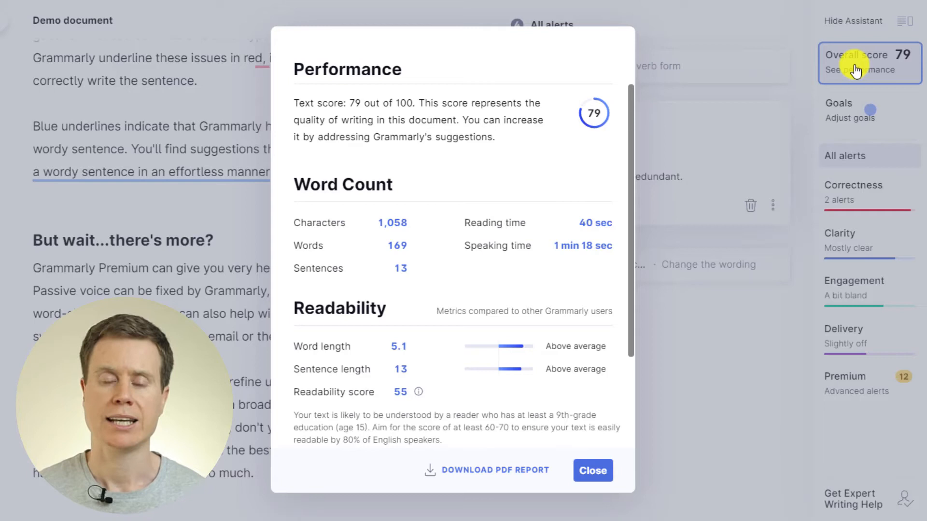
pyautogui.moveTo(566, 202)
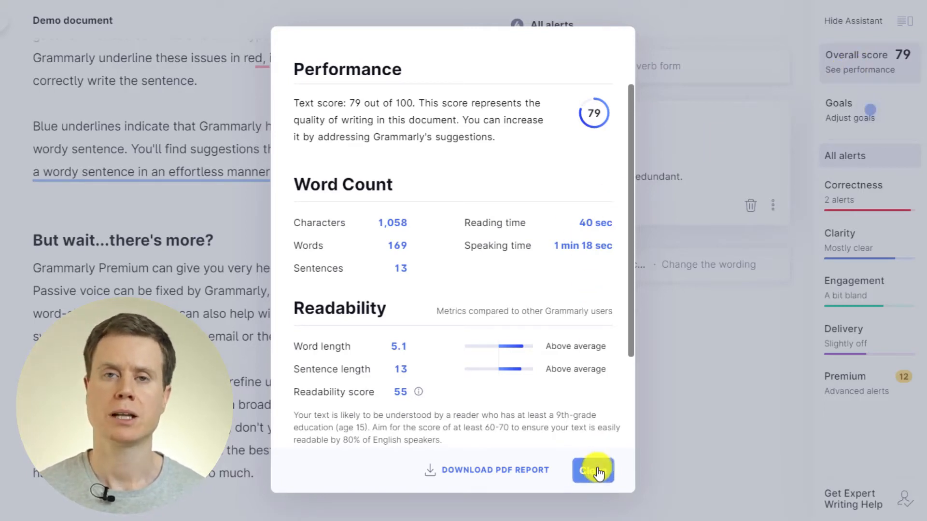
pyautogui.click(592, 470)
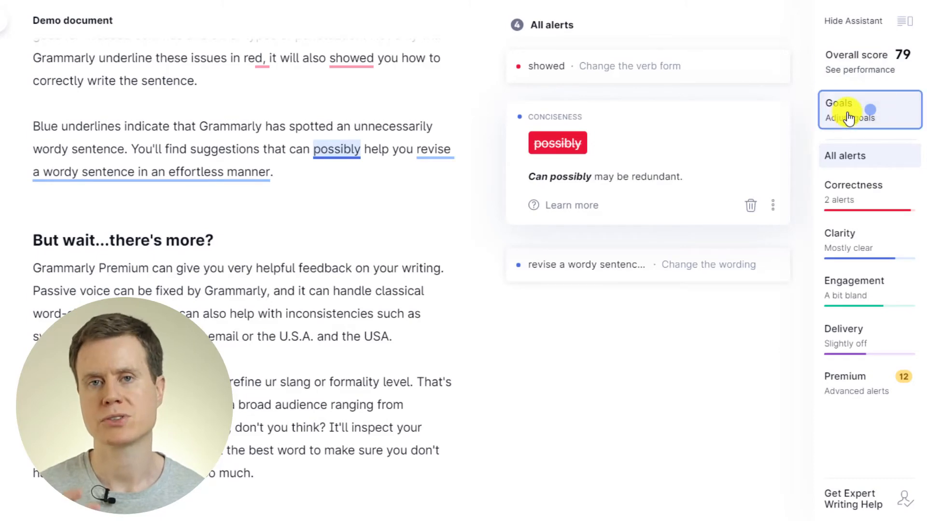
# Set goals to Expert audience and Formal formality, then view the Plagiarism feature.
pyautogui.click(849, 110)
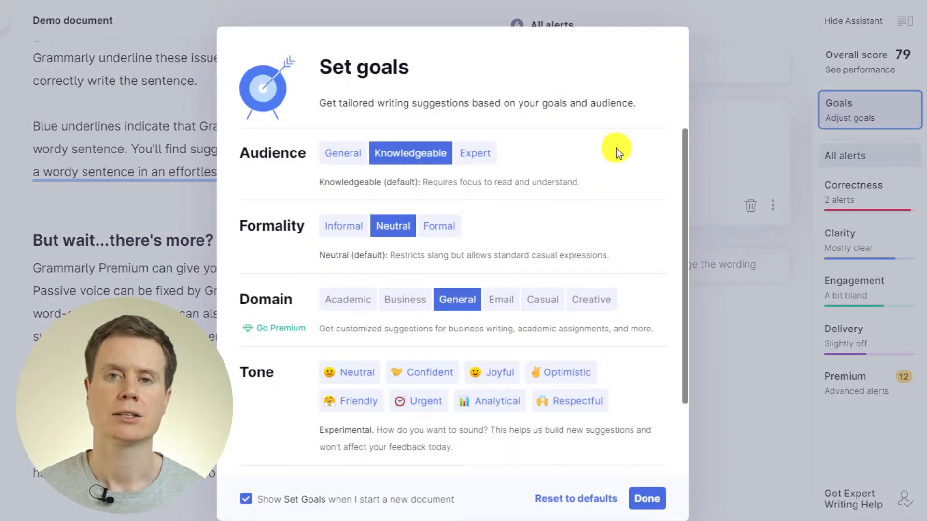
pyautogui.moveTo(475, 153)
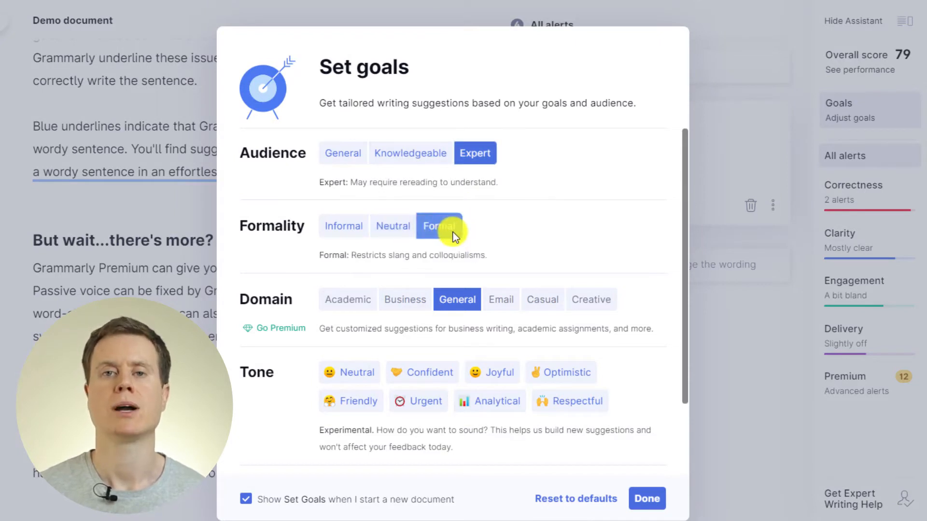
pyautogui.moveTo(507, 259)
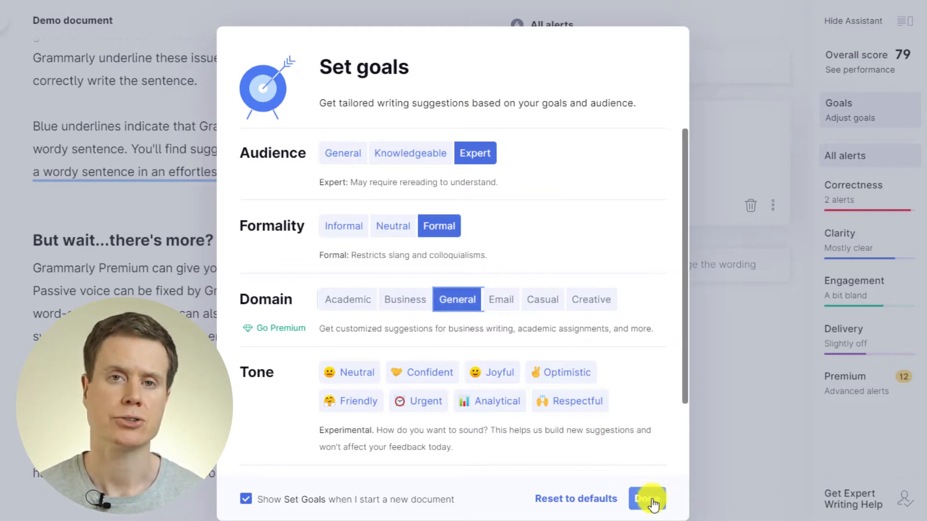
pyautogui.click(646, 499)
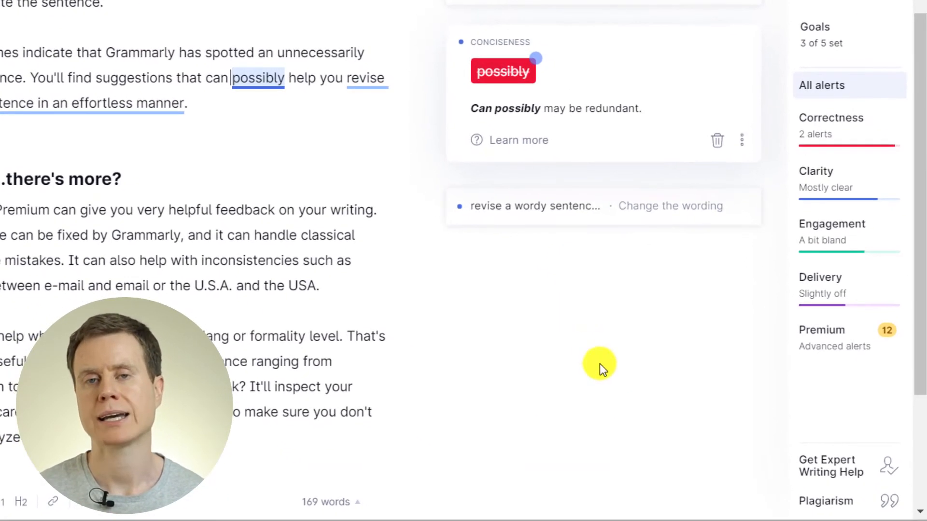
pyautogui.click(848, 501)
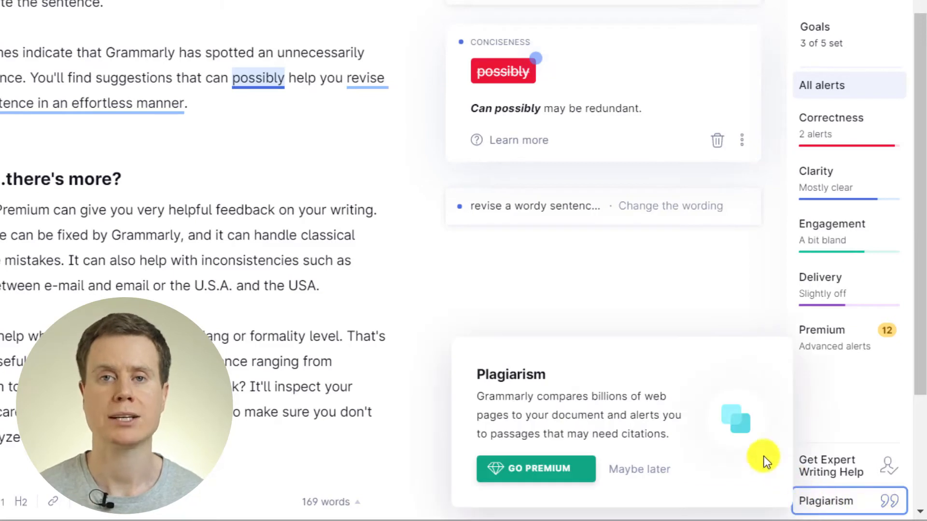
pyautogui.moveTo(649, 476)
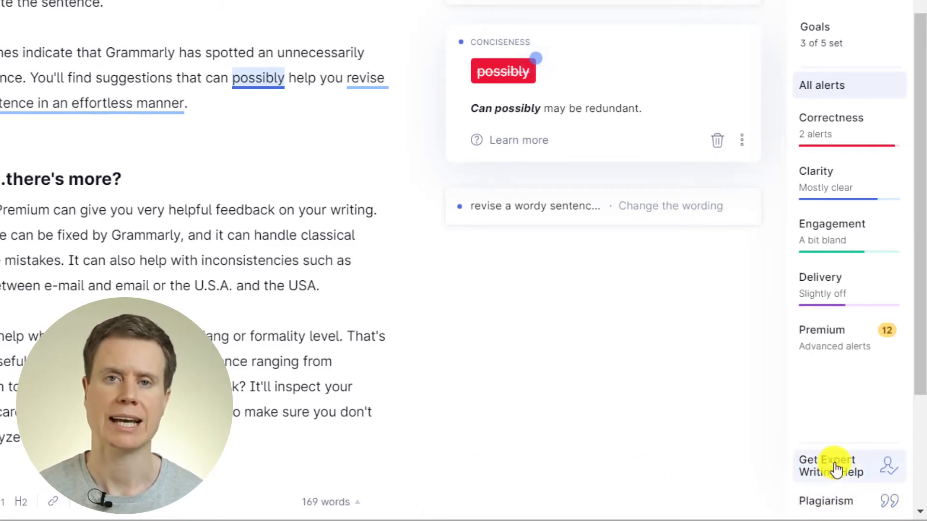
# Explore the expert writing help offer and underline the paragraph's closing clause.
pyautogui.click(832, 465)
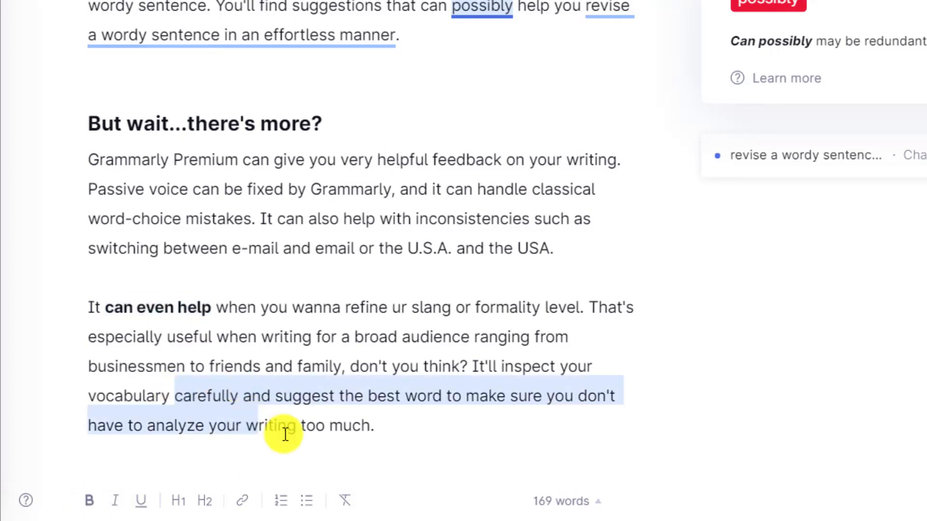
pyautogui.click(141, 501)
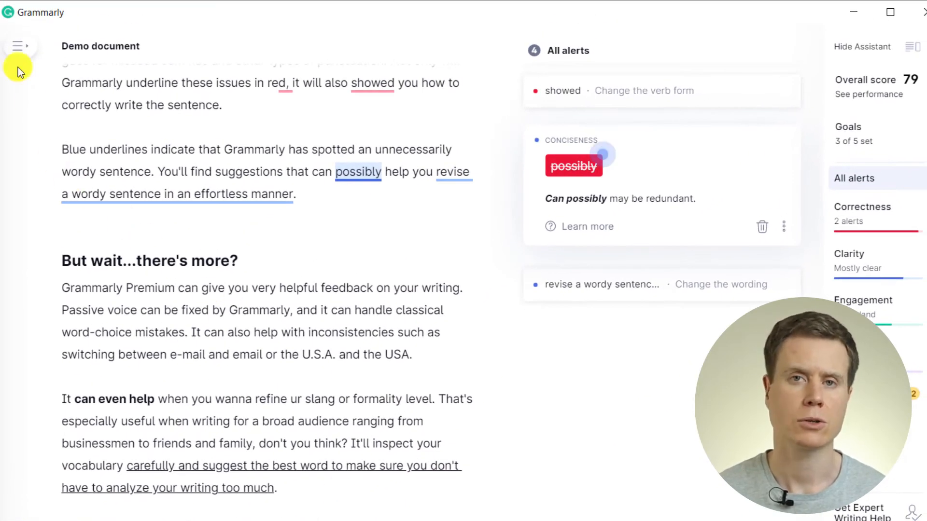
# Visit My Grammarly, reopen the Demo document, and bring up the main menu again.
pyautogui.click(19, 45)
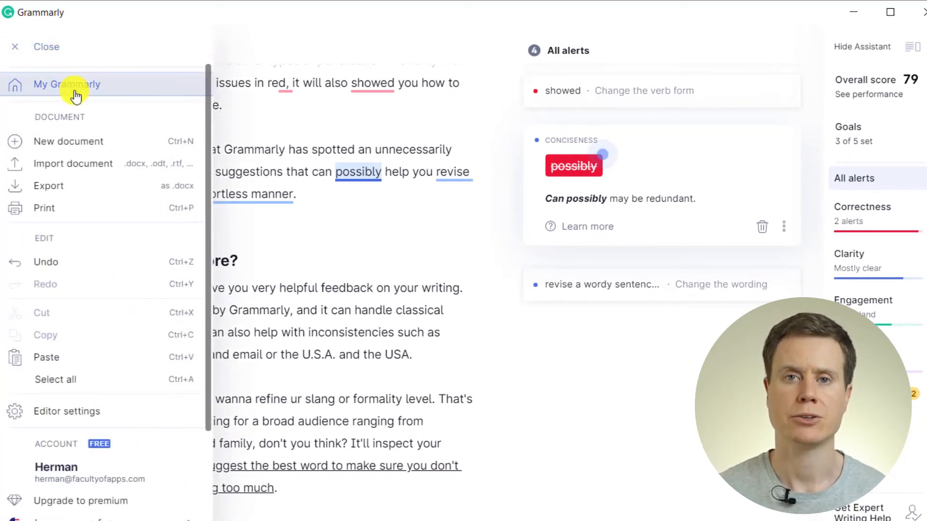
pyautogui.click(66, 84)
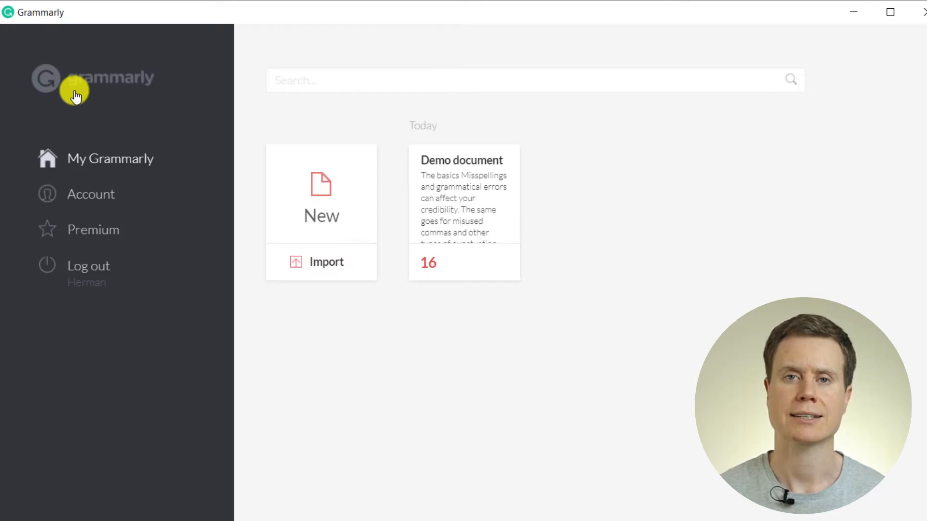
pyautogui.click(463, 211)
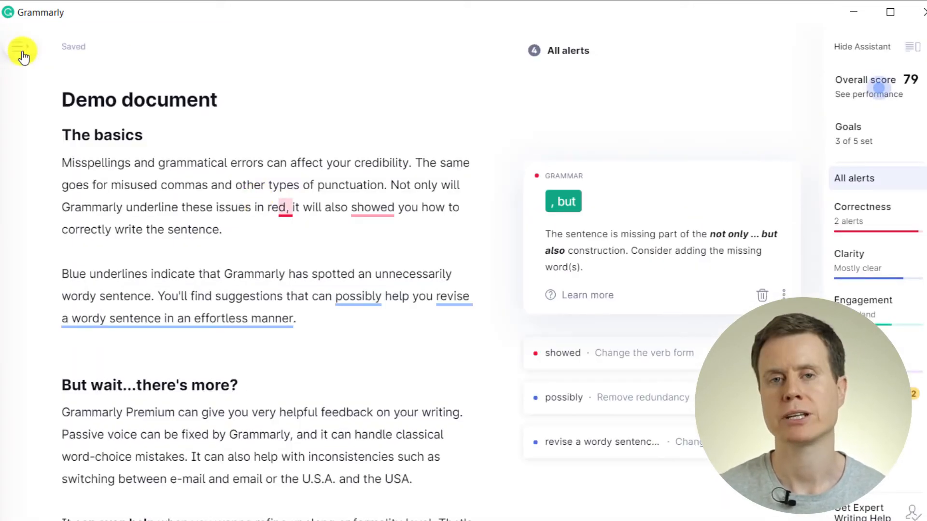
pyautogui.click(22, 50)
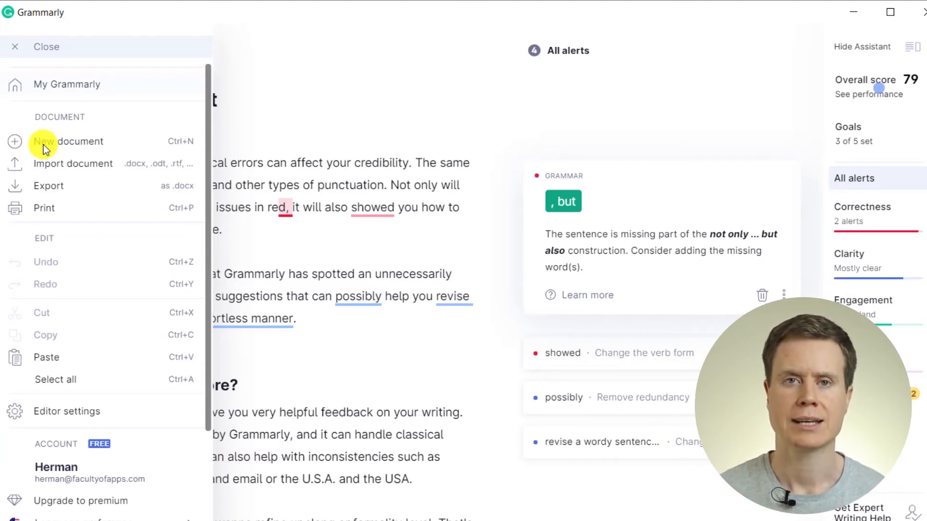
pyautogui.click(14, 46)
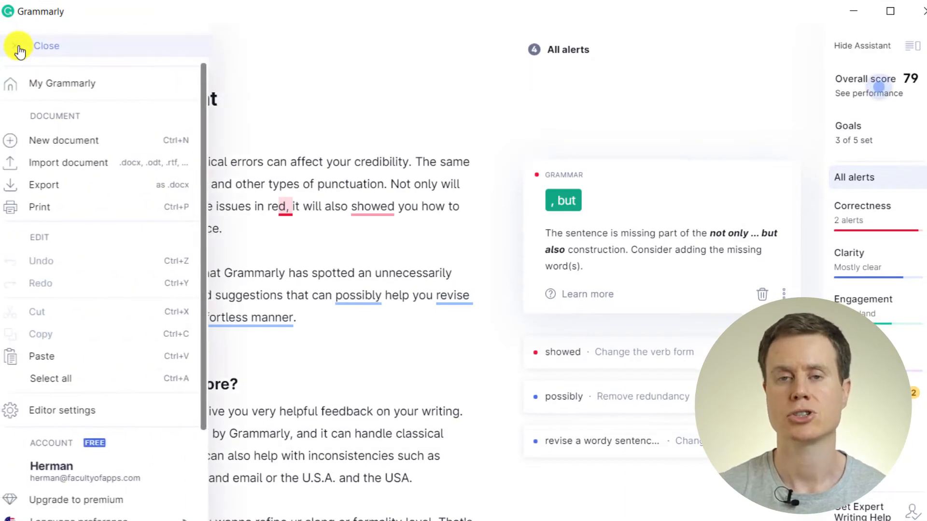
pyautogui.scroll(-3)
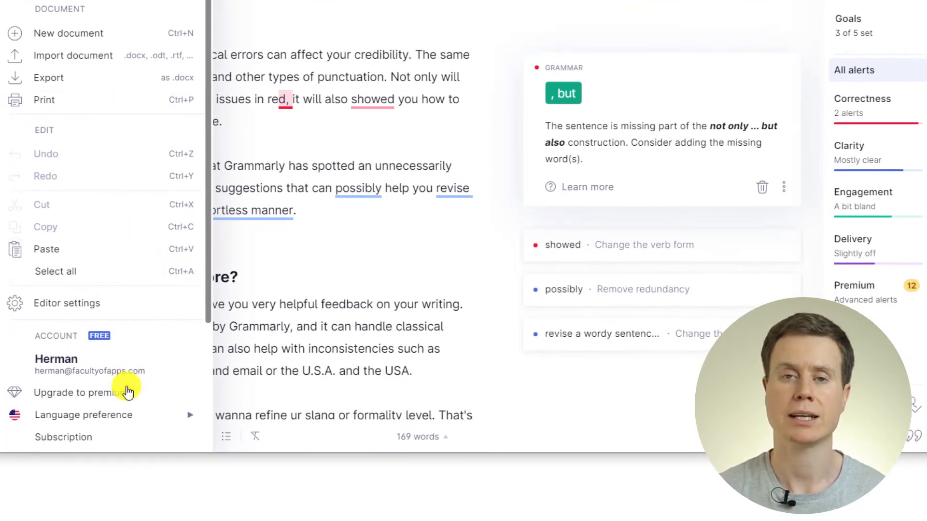
# Turn on auto-jump to the next alert and skipping text inside quotes, then confirm with Done.
pyautogui.click(83, 414)
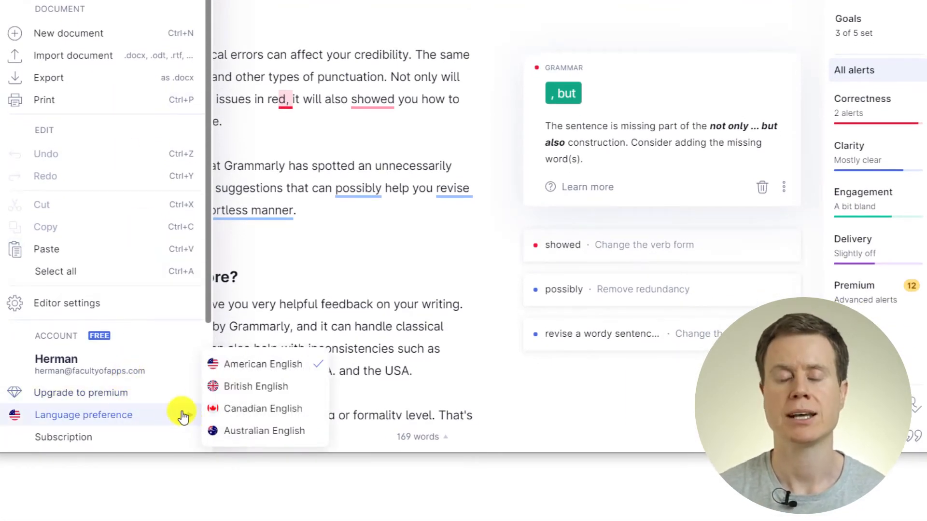
pyautogui.click(67, 303)
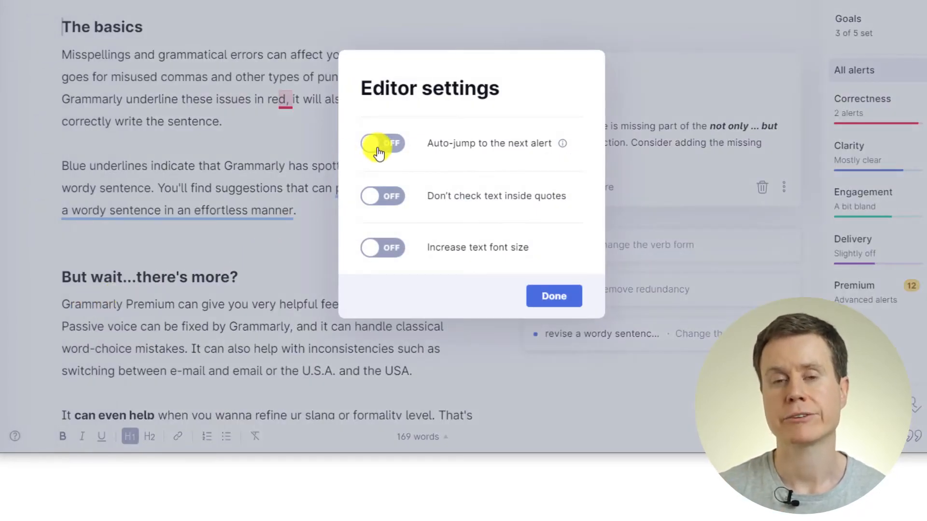
pyautogui.click(382, 143)
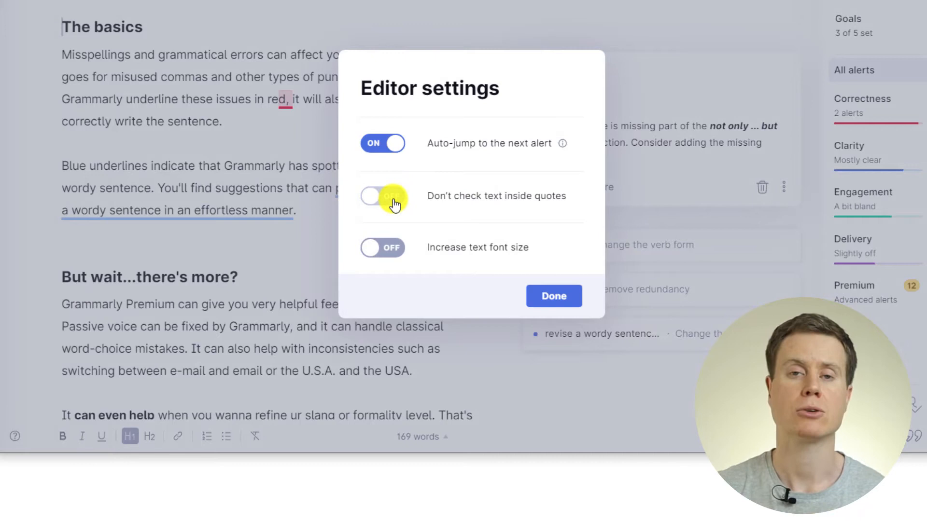
pyautogui.click(383, 196)
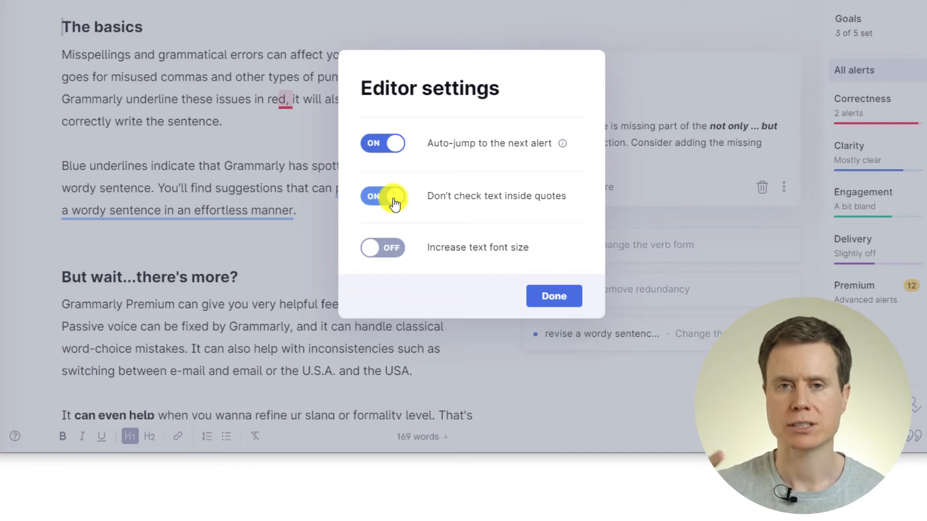
pyautogui.moveTo(554, 296)
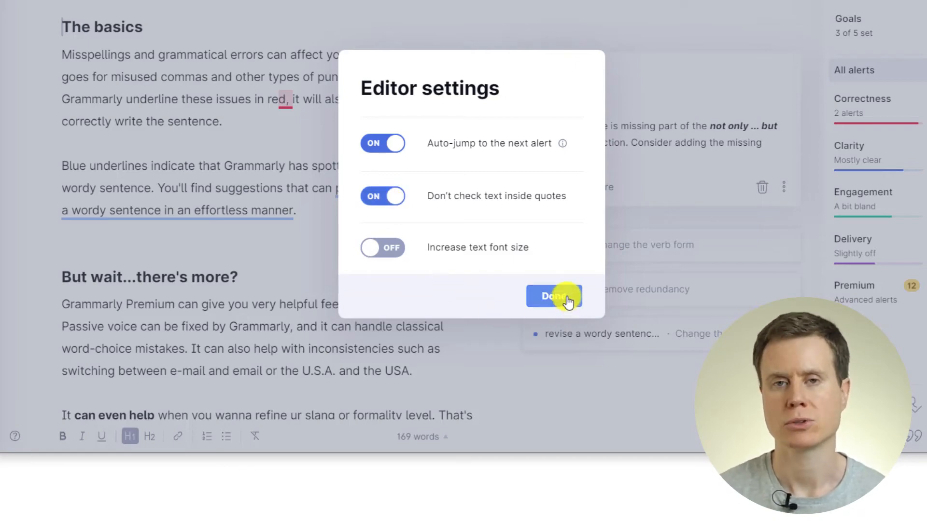
pyautogui.click(554, 296)
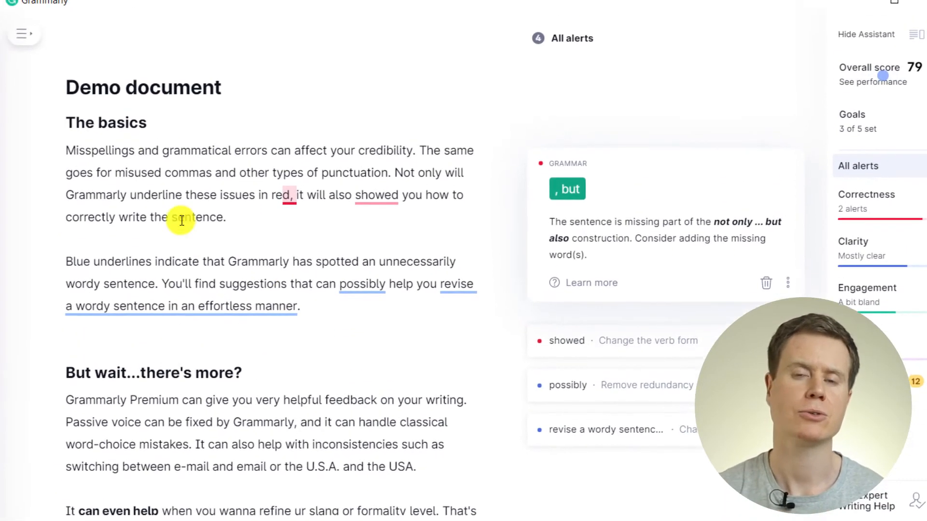
pyautogui.click(24, 33)
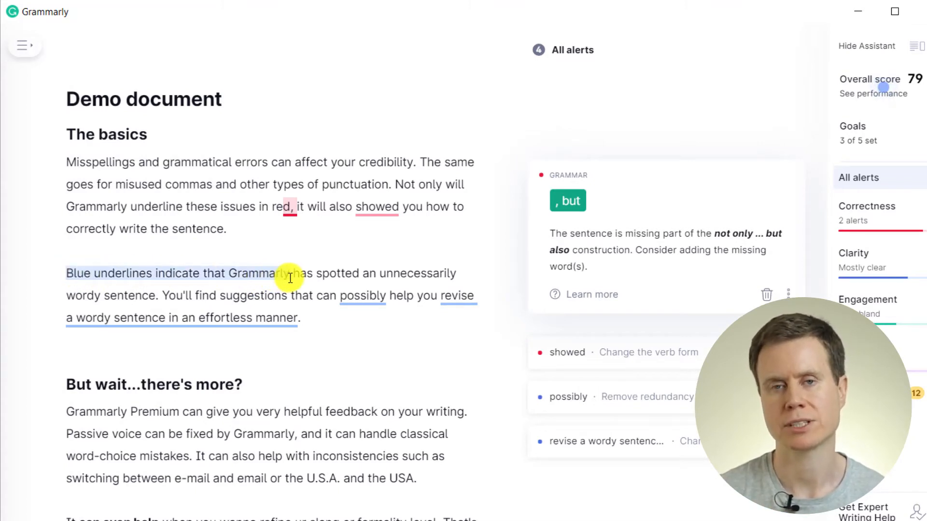
pyautogui.click(24, 46)
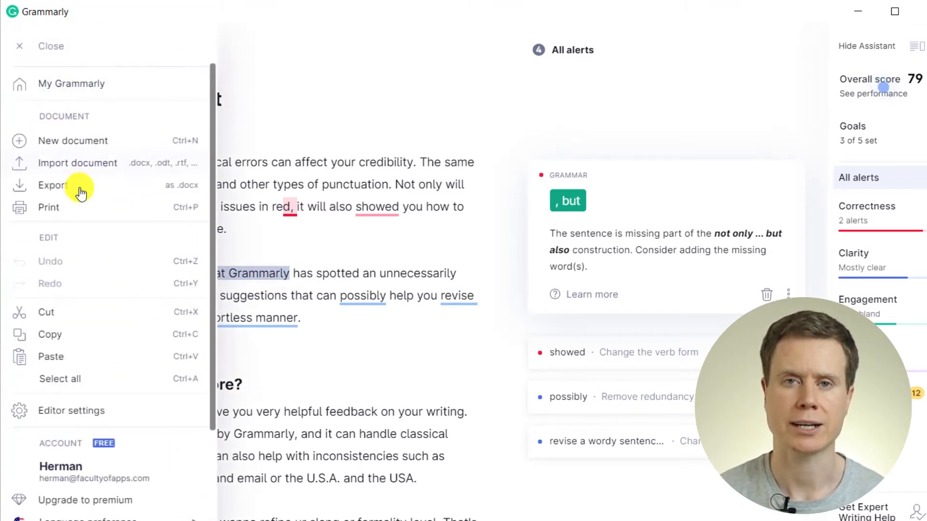
pyautogui.moveTo(128, 341)
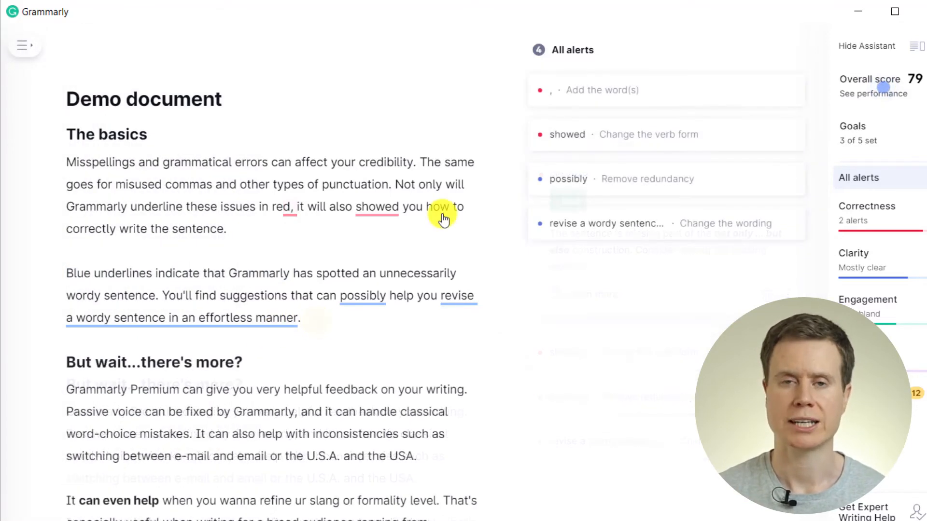
pyautogui.click(24, 45)
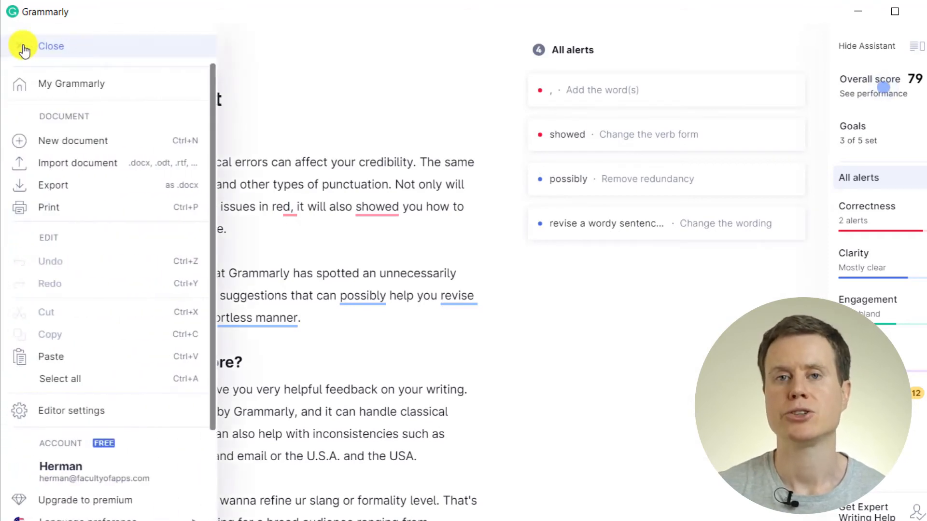
pyautogui.scroll(-3)
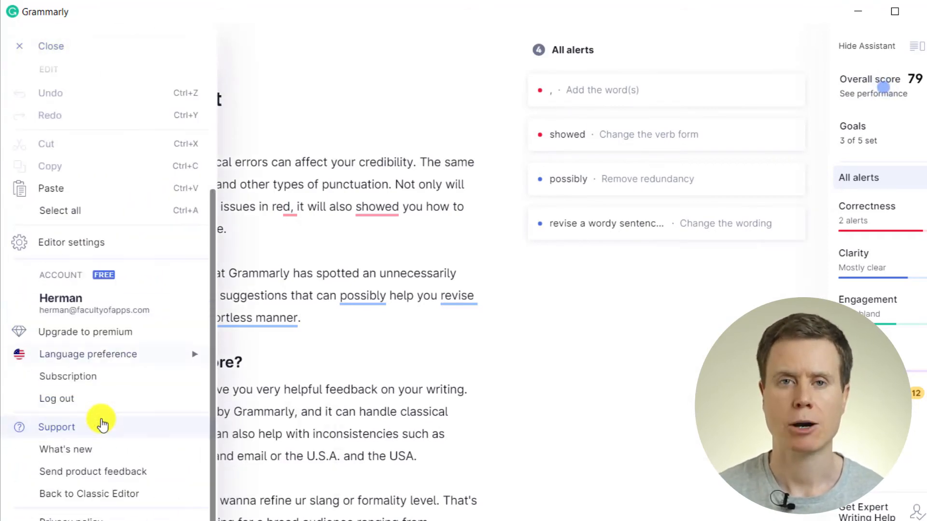
pyautogui.click(67, 375)
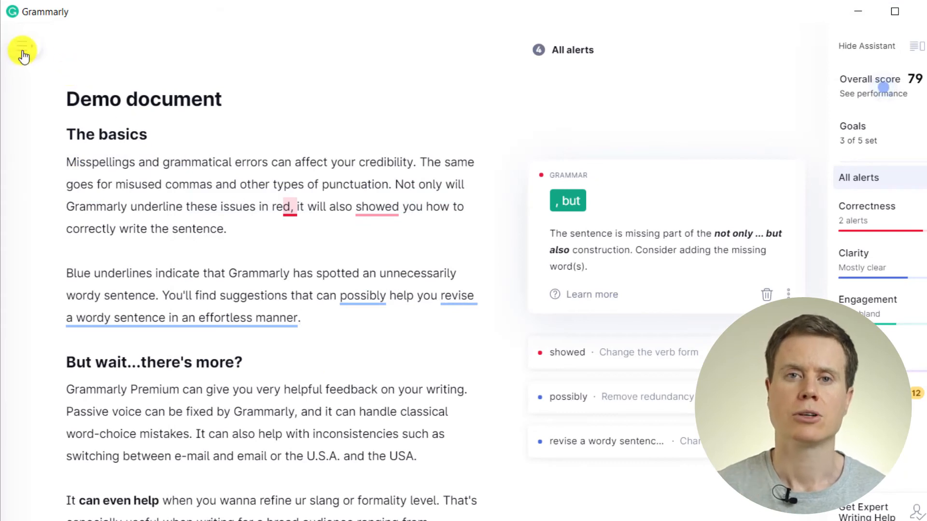
pyautogui.click(22, 49)
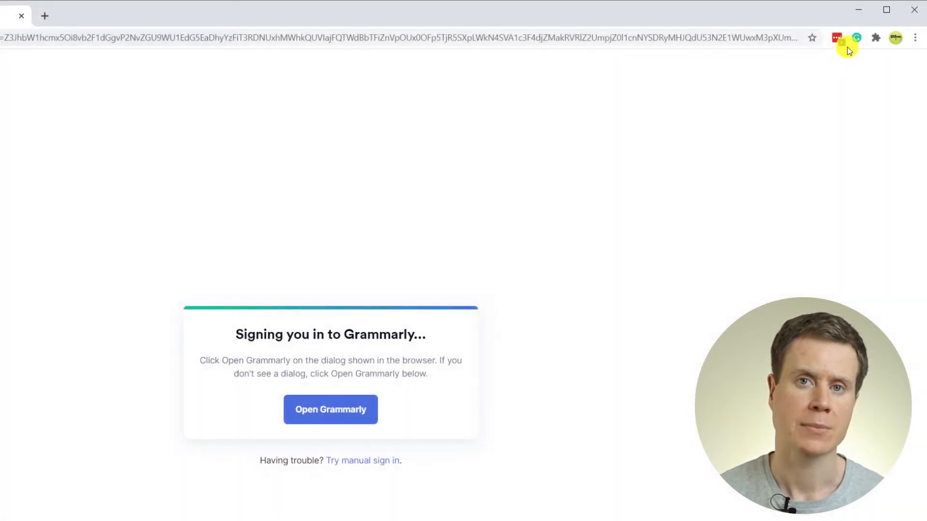
# Finish signing in so the My Grammarly dashboard lists the Demo document.
pyautogui.click(856, 38)
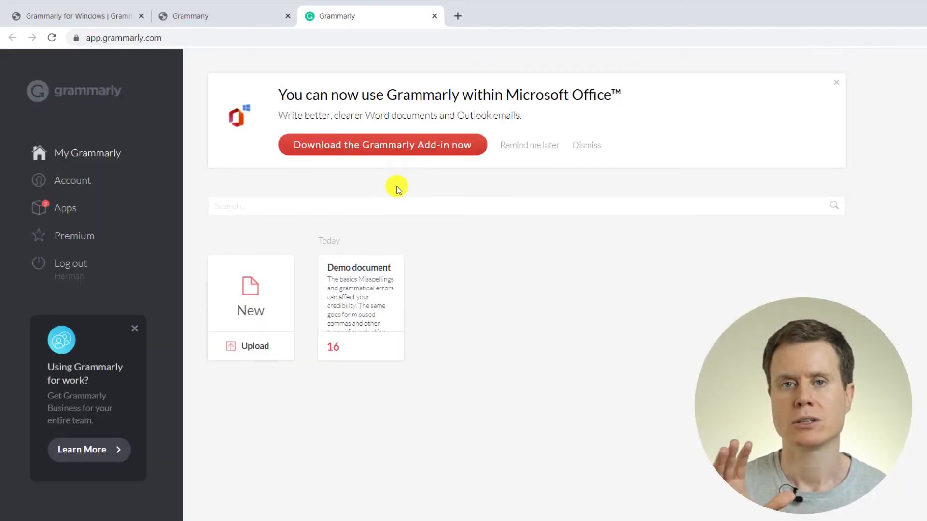
pyautogui.click(65, 208)
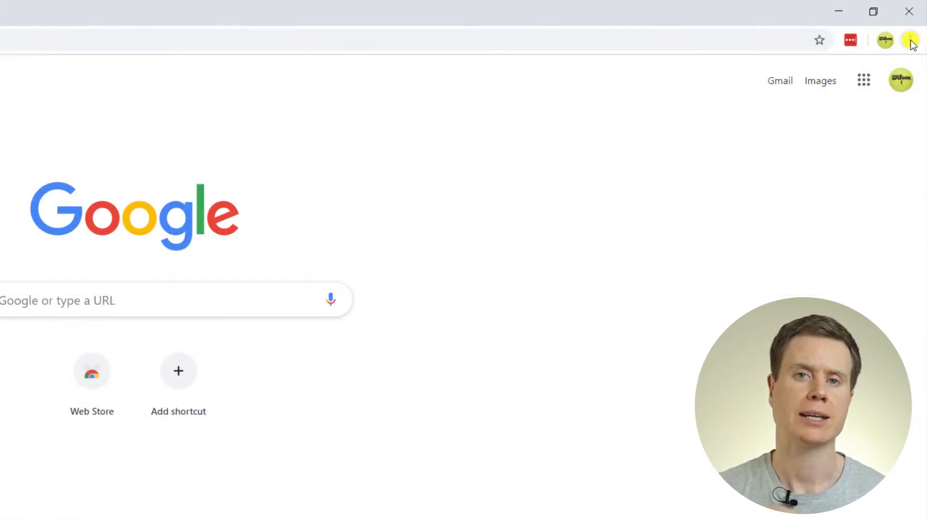
# Reach the Grammarly for Chrome Web Store page via More tools > Extensions and add it.
pyautogui.click(909, 40)
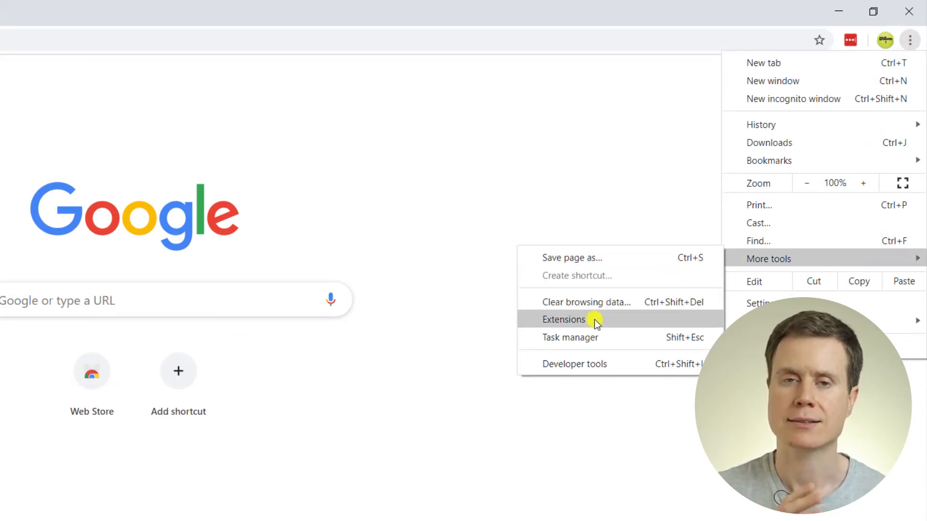
pyautogui.click(562, 319)
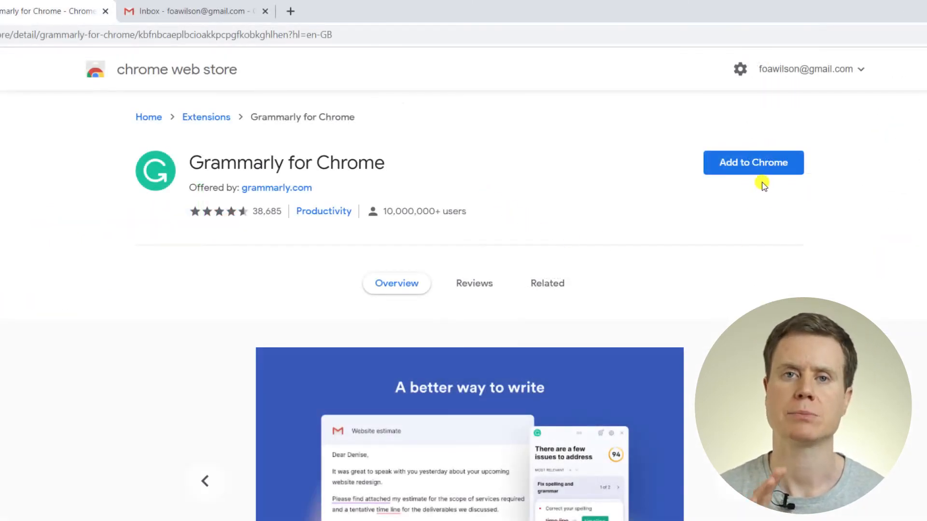
pyautogui.click(752, 162)
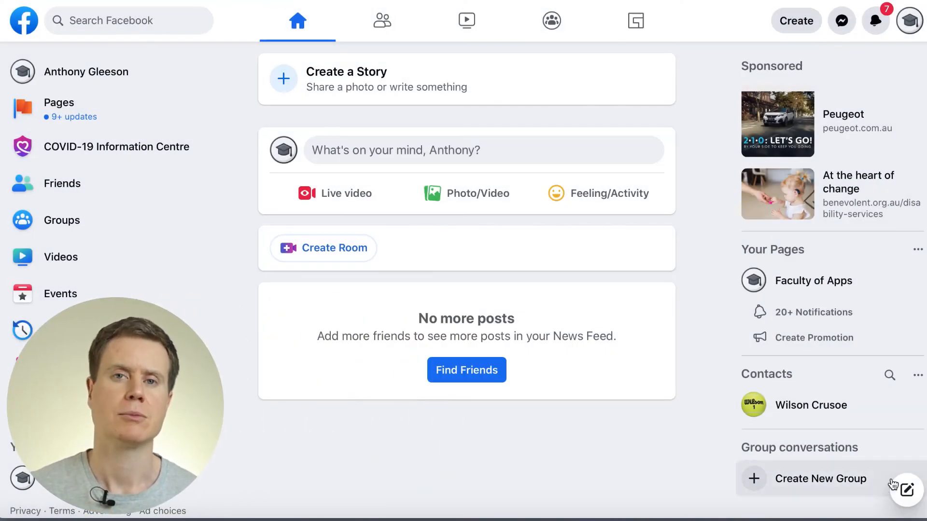
# Draft 'hey wilson what you up to?' in a new chat and accept the comma and capitalised name fixes.
pyautogui.click(810, 405)
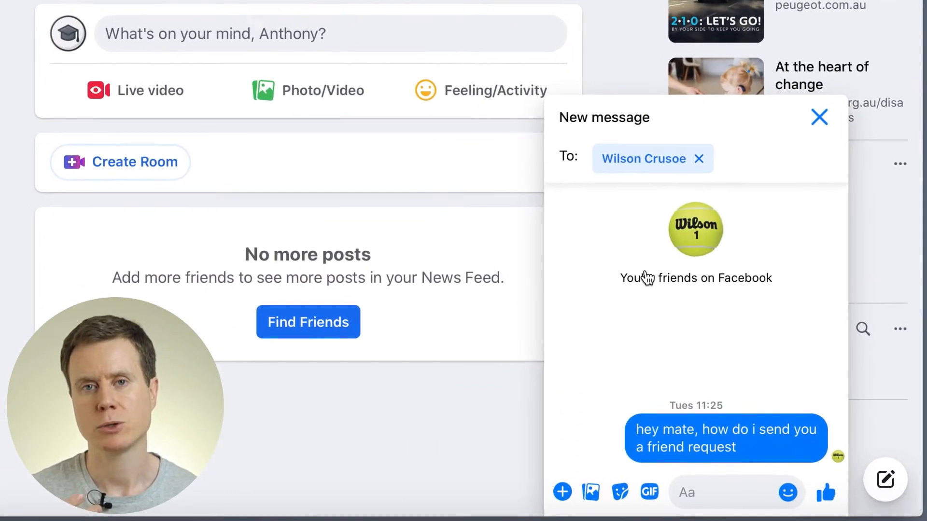
pyautogui.write('hey wilson')
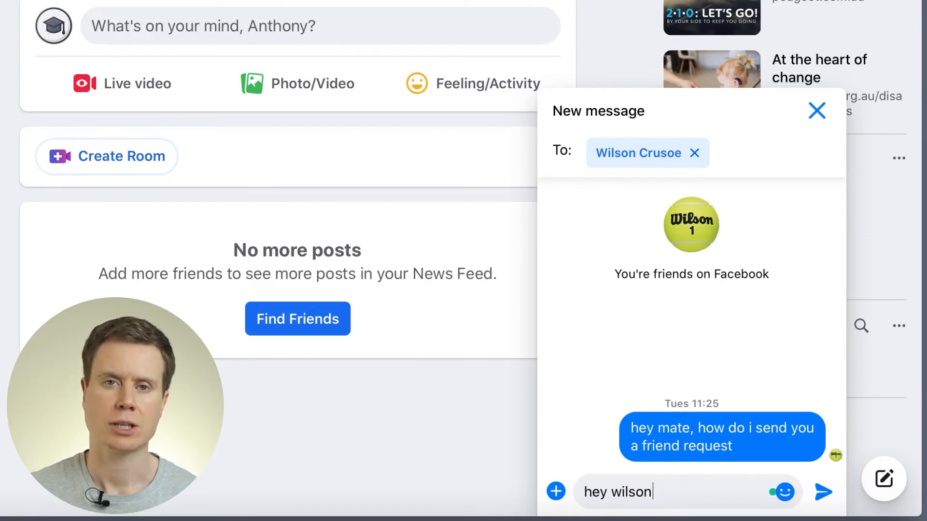
pyautogui.write('what you up to?')
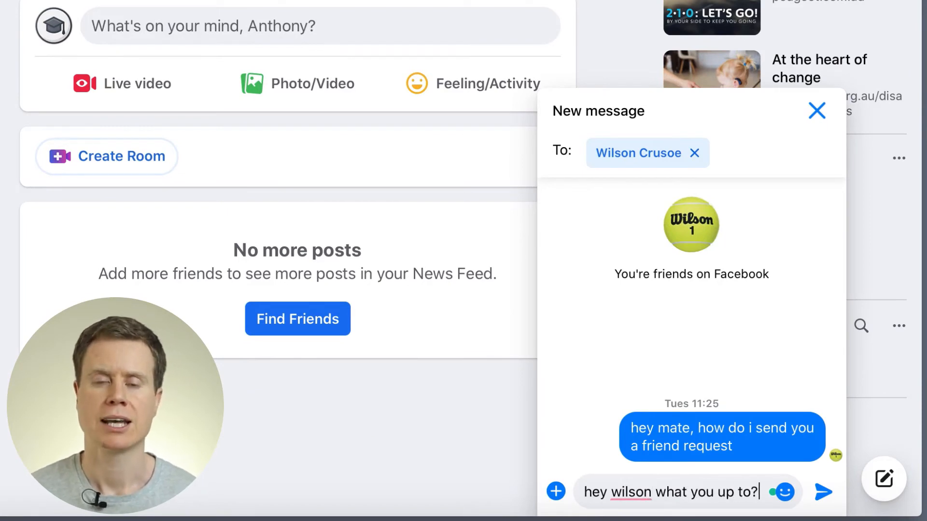
pyautogui.moveTo(570, 512)
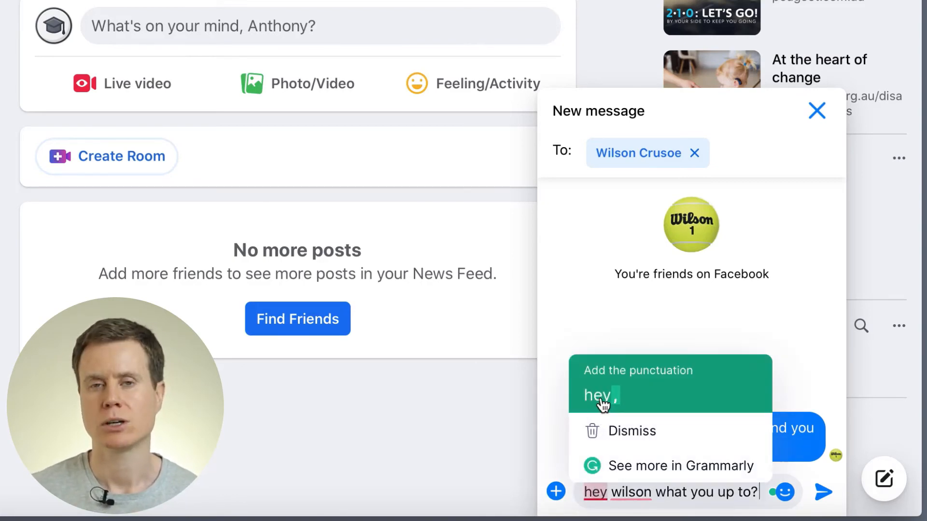
pyautogui.click(598, 395)
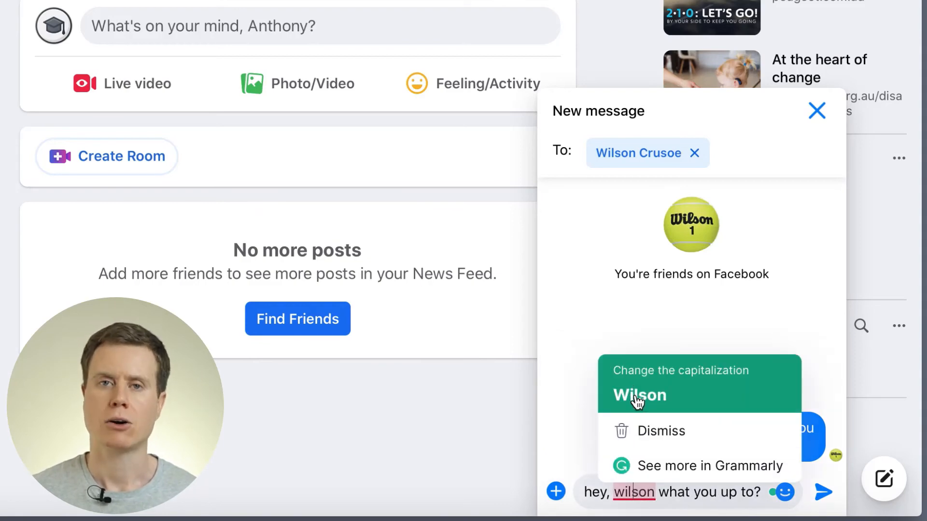
pyautogui.click(639, 396)
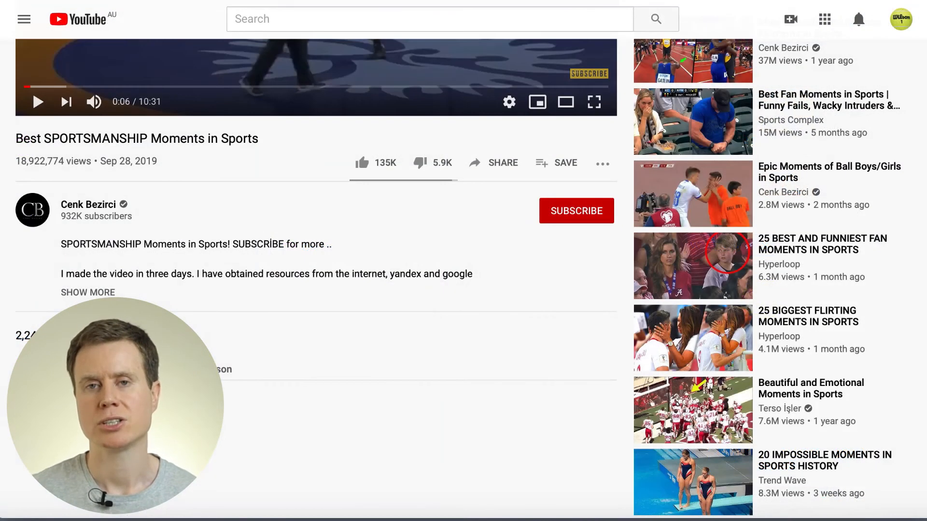
# Comment 'Wow this si awesom!' and apply Grammarly's comma after Wow and si→is fixes.
pyautogui.write('Wow this si awesom')
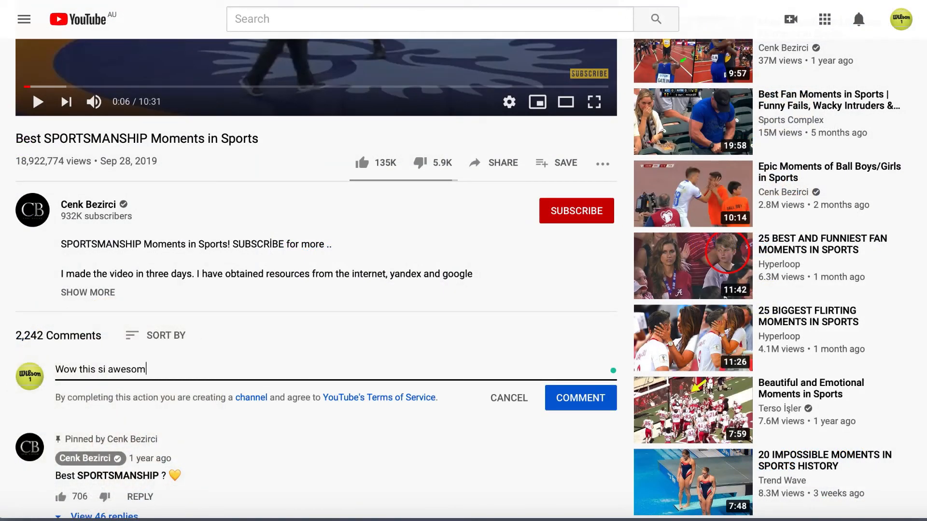
pyautogui.write('!')
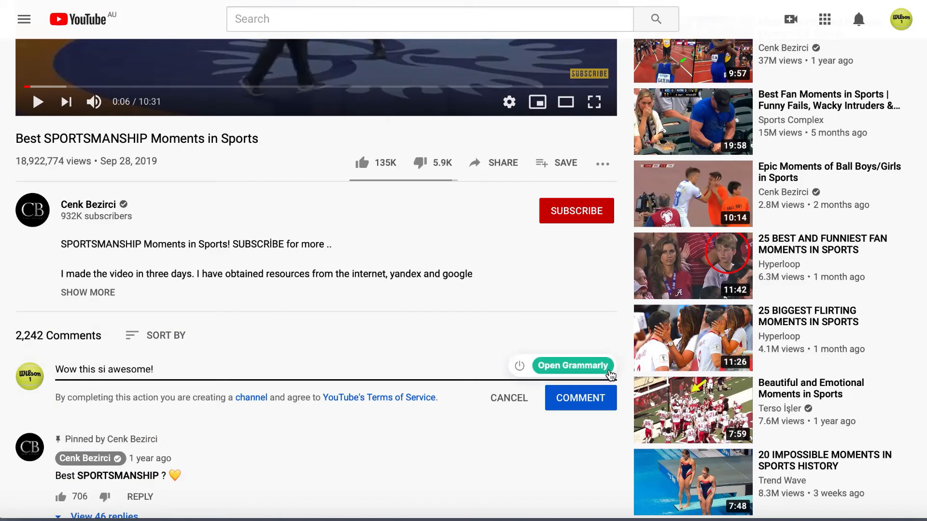
pyautogui.click(572, 365)
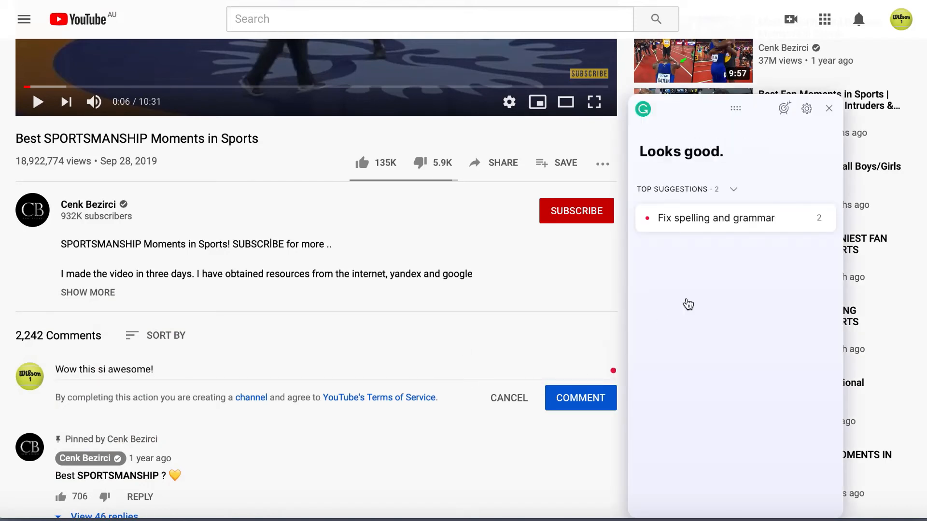
pyautogui.click(714, 217)
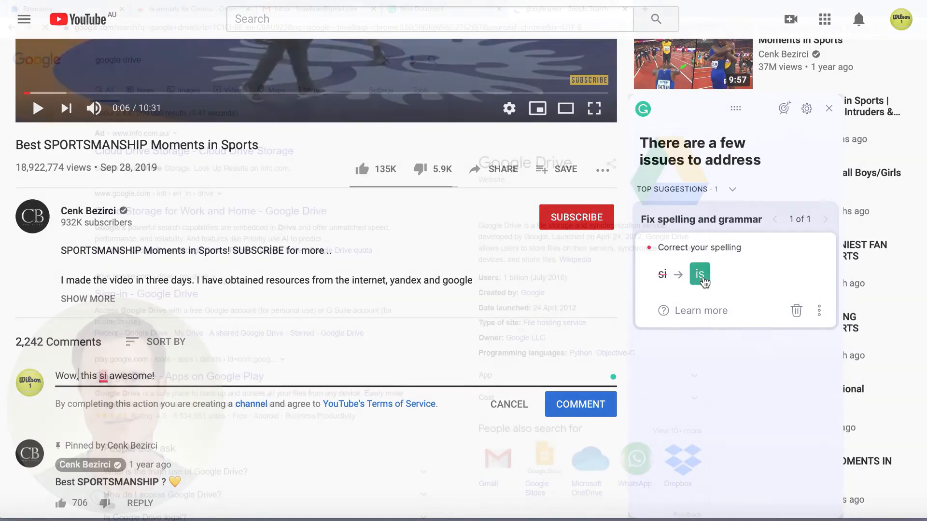
pyautogui.click(544, 9)
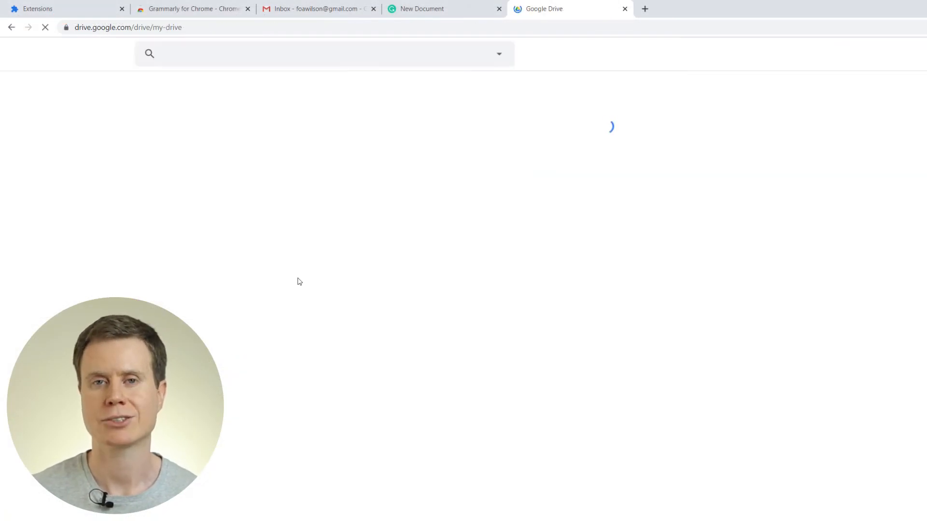